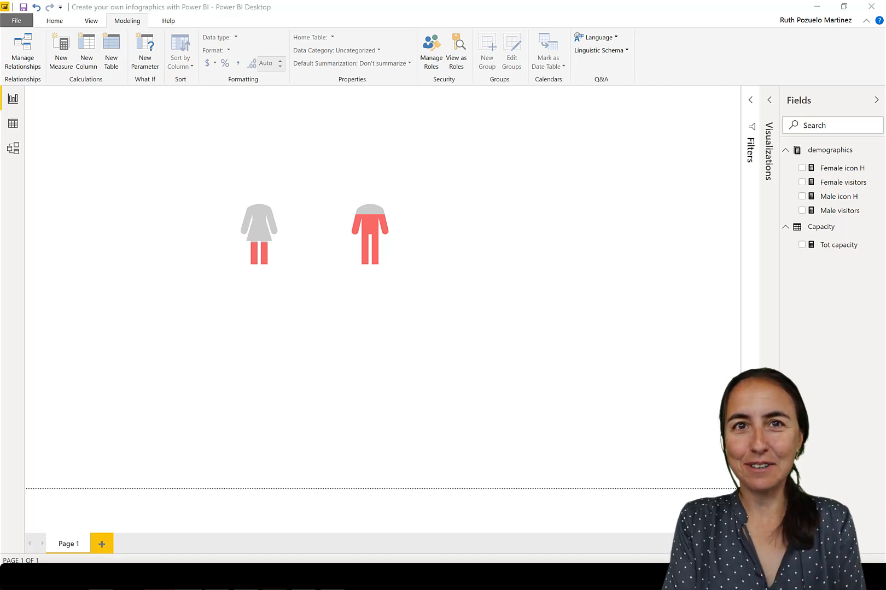
{"action": "mouse_move", "coordinate": [547, 153]}
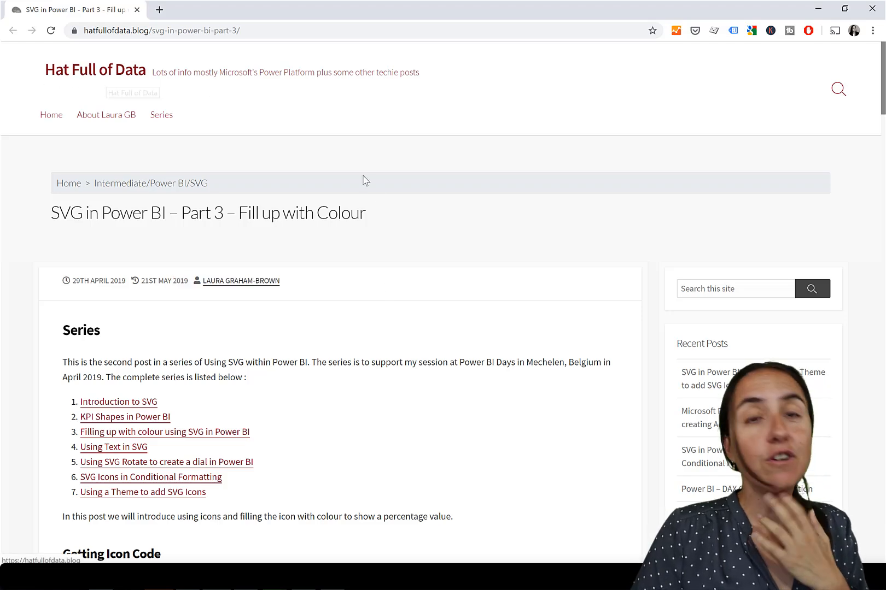
- Scroll the blog post to the 66% left-filled elephant and bottom-up filling examples
{"action": "scroll", "scroll_direction": "down", "scroll_amount": 3}
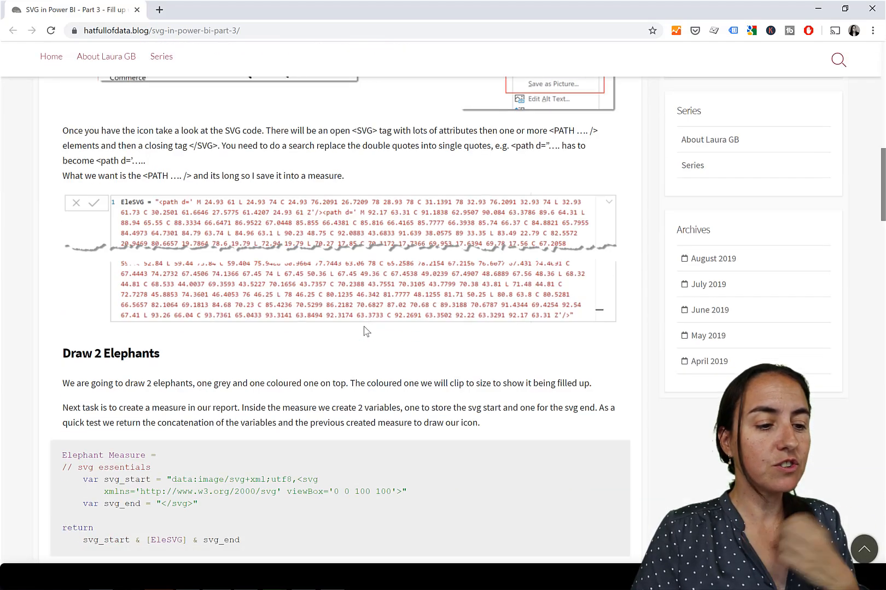
{"action": "scroll", "scroll_direction": "down", "scroll_amount": 3}
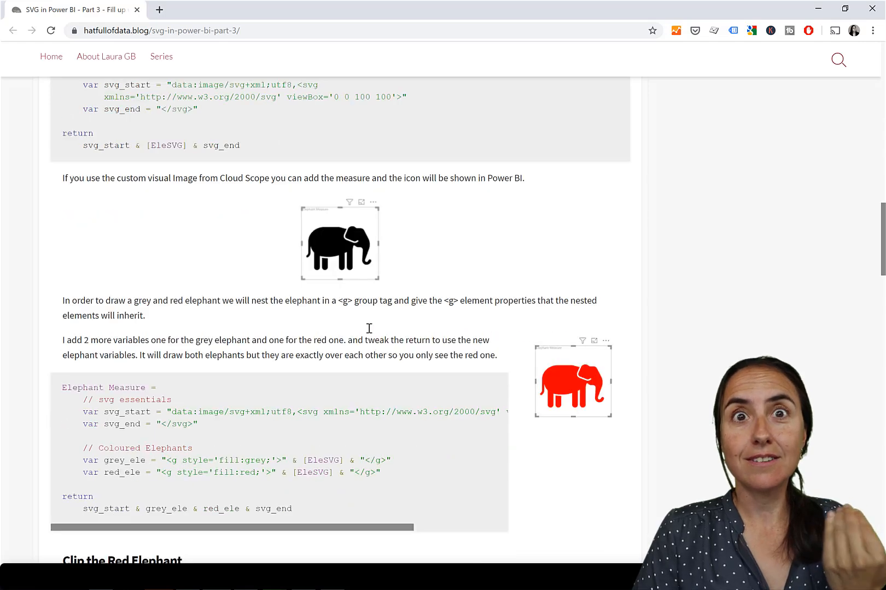
{"action": "scroll", "scroll_direction": "down", "scroll_amount": 3}
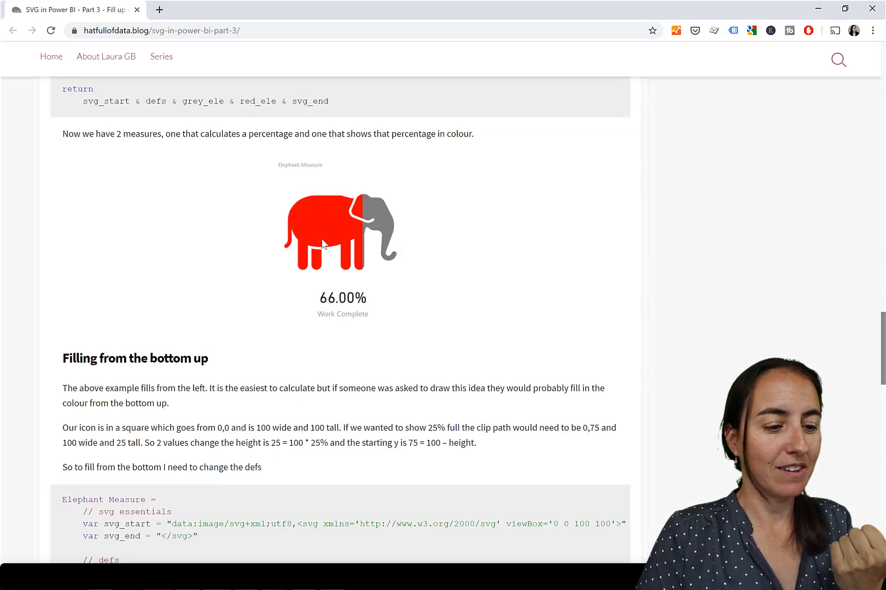
{"action": "scroll", "scroll_direction": "down", "scroll_amount": 3}
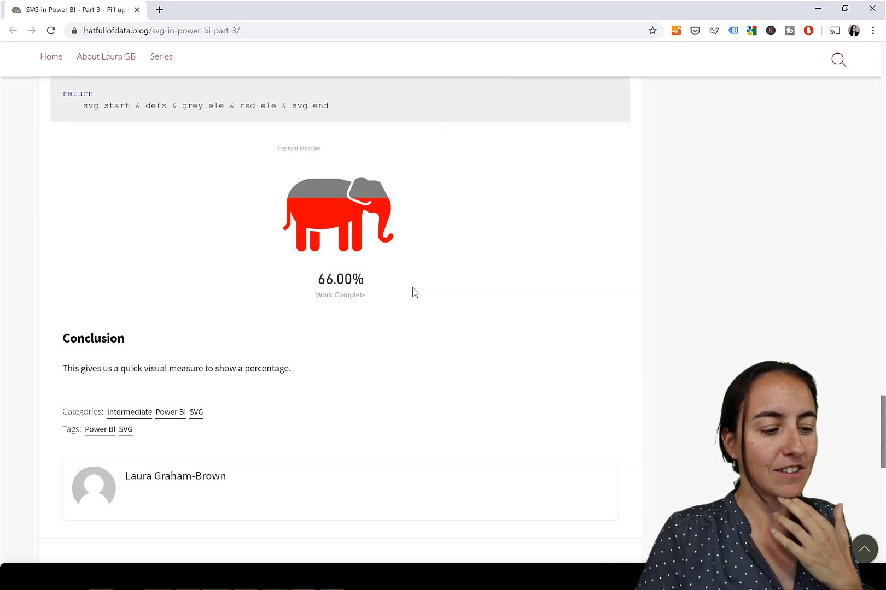
{"action": "scroll", "scroll_direction": "down", "scroll_amount": 3}
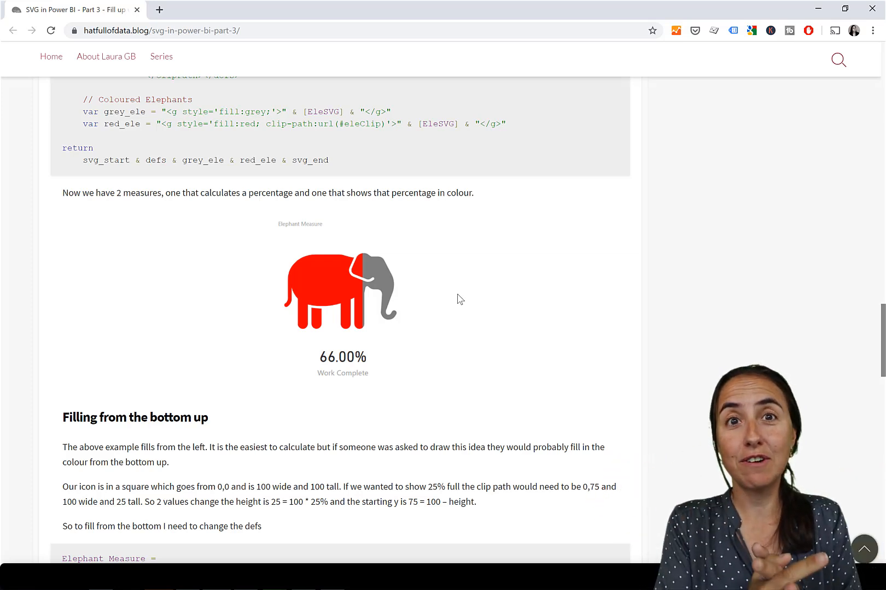
{"action": "mouse_move", "coordinate": [423, 307]}
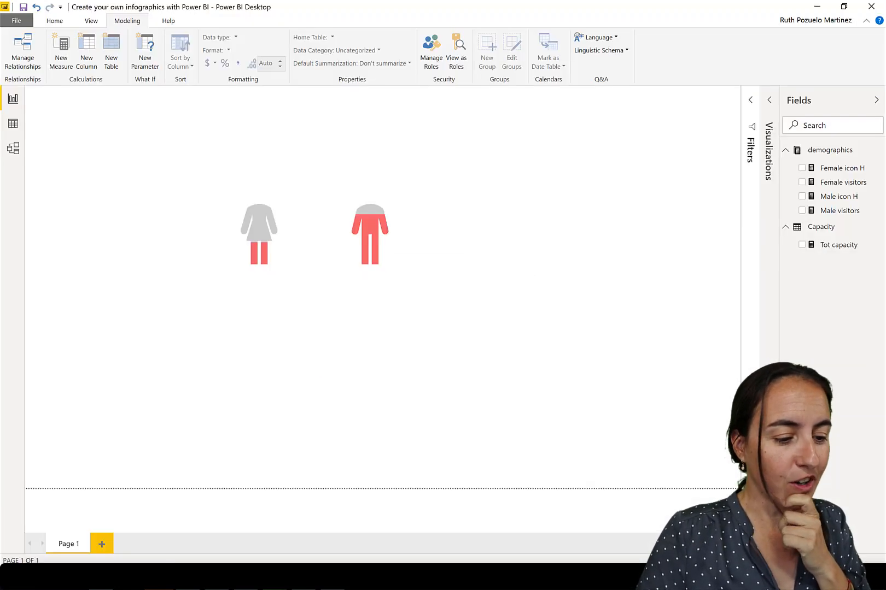
- Check the demographics table (Female 34, Male 68), then show the Female icon H formula
{"action": "left_click", "coordinate": [259, 233]}
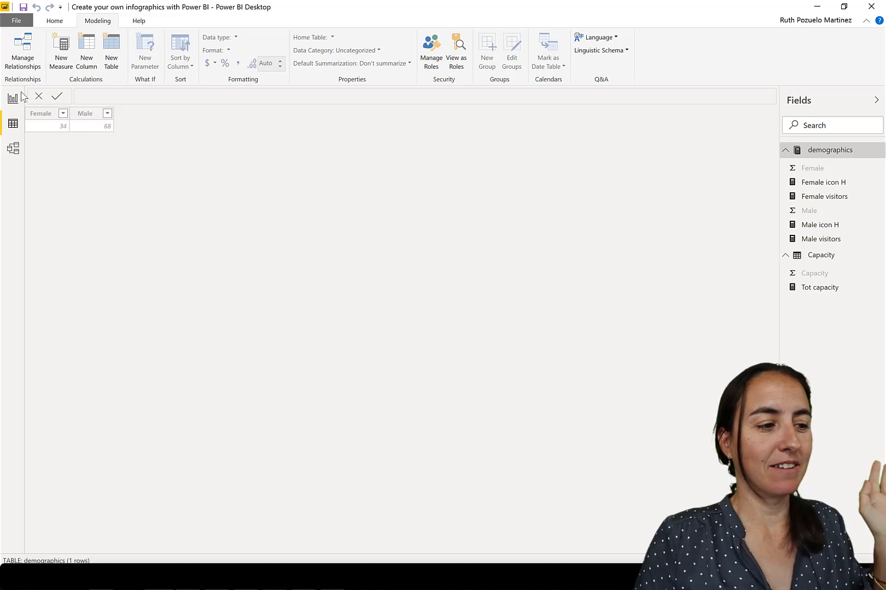
{"action": "left_click", "coordinate": [12, 99]}
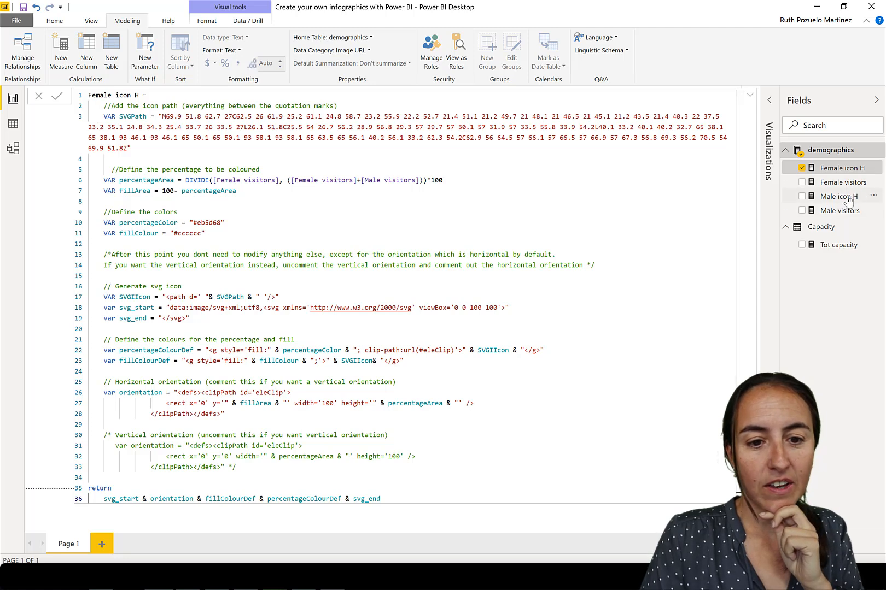
- Select the female icon visual to dismiss the formula and add a second report page
{"action": "left_click", "coordinate": [839, 196]}
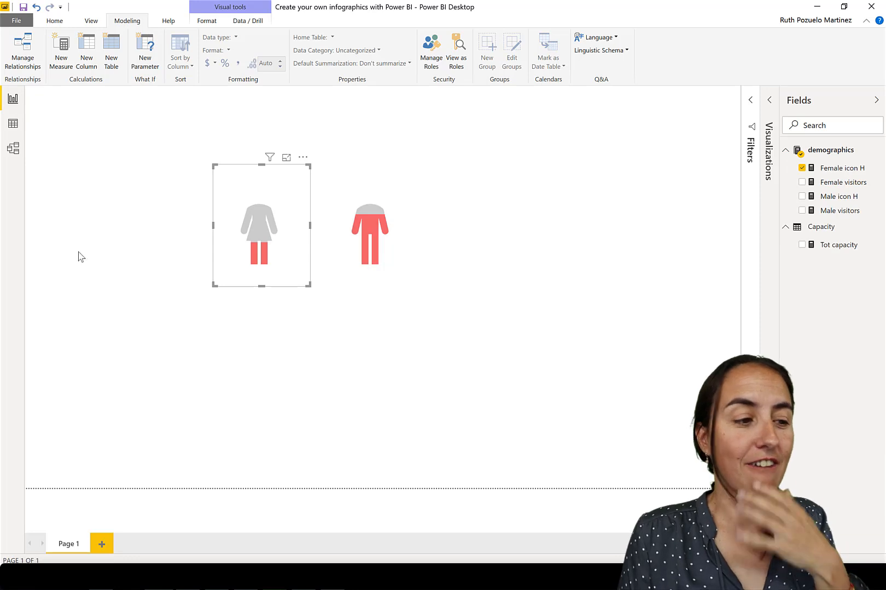
{"action": "left_click", "coordinate": [101, 544]}
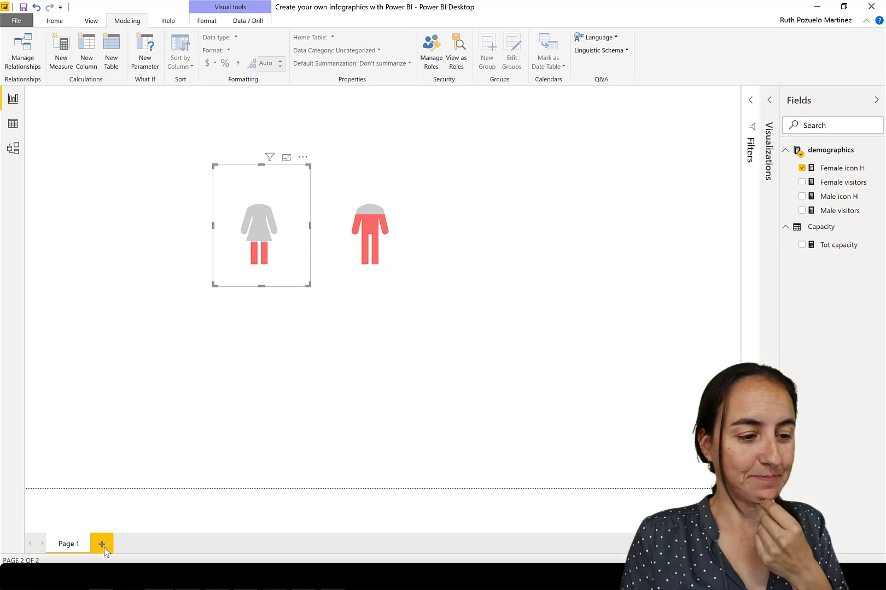
- Give Page 2 a card visual showing Tot capacity at 0.38
{"action": "left_click", "coordinate": [101, 544]}
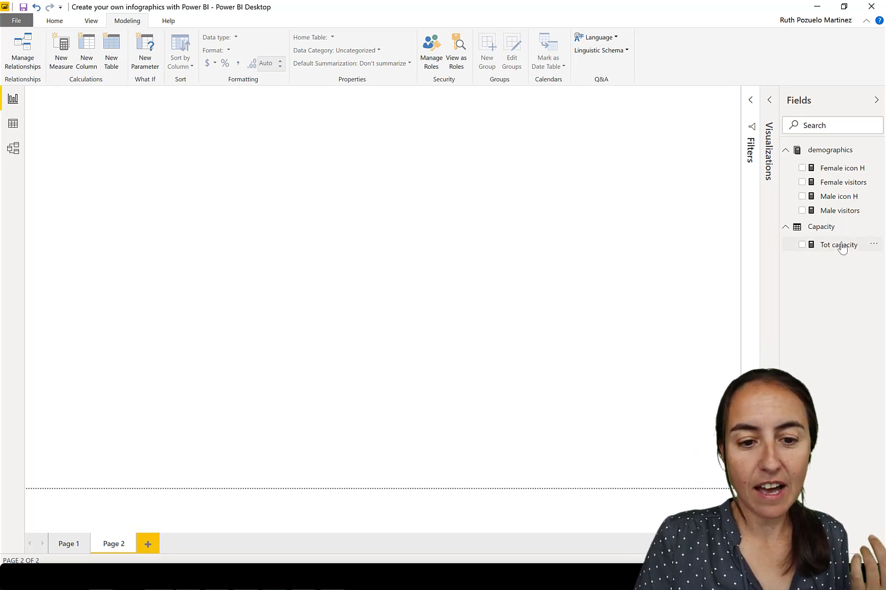
{"action": "left_click", "coordinate": [839, 244]}
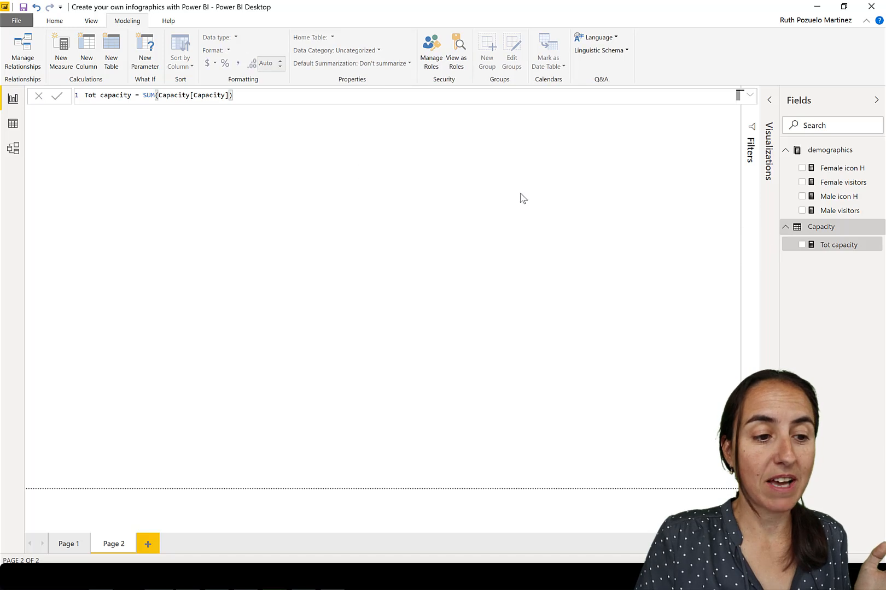
{"action": "left_click", "coordinate": [802, 245]}
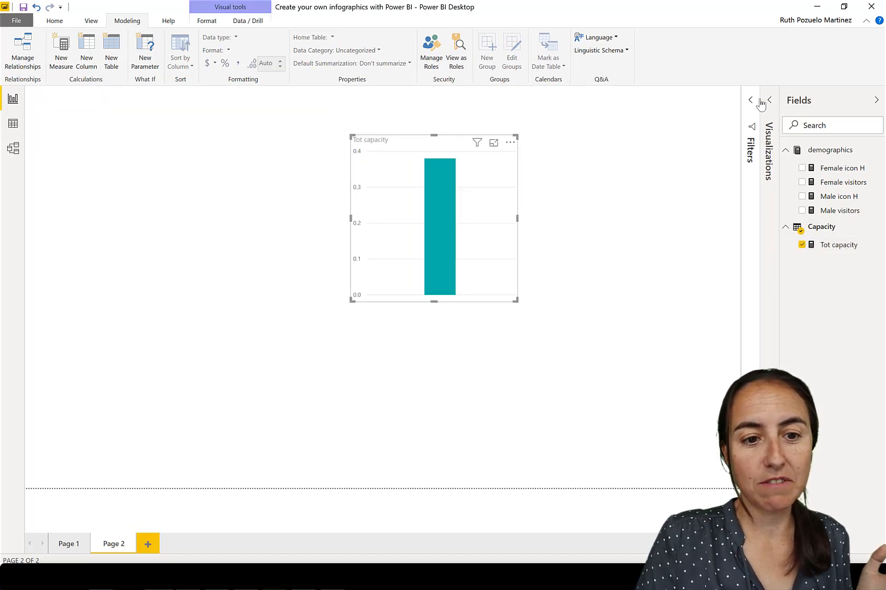
{"action": "left_click", "coordinate": [769, 100]}
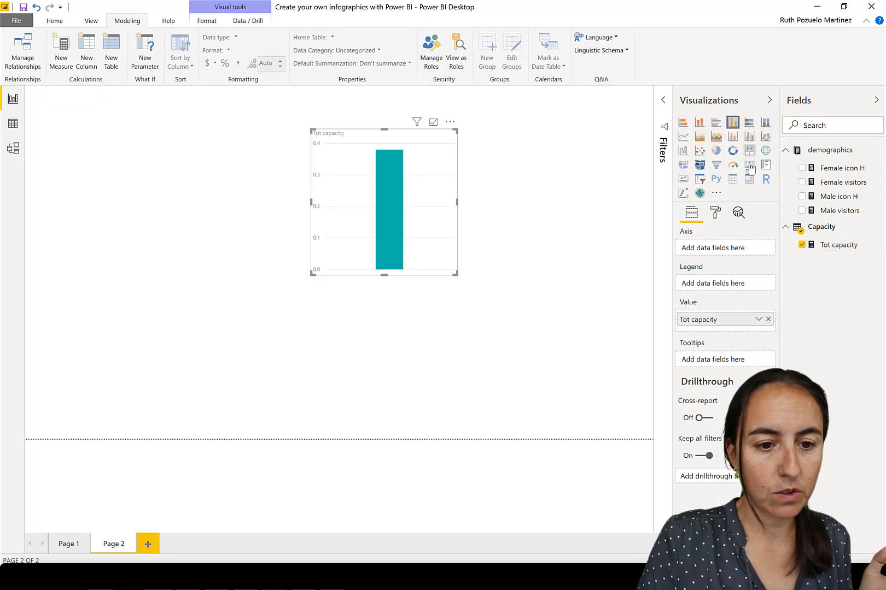
{"action": "left_click", "coordinate": [748, 165]}
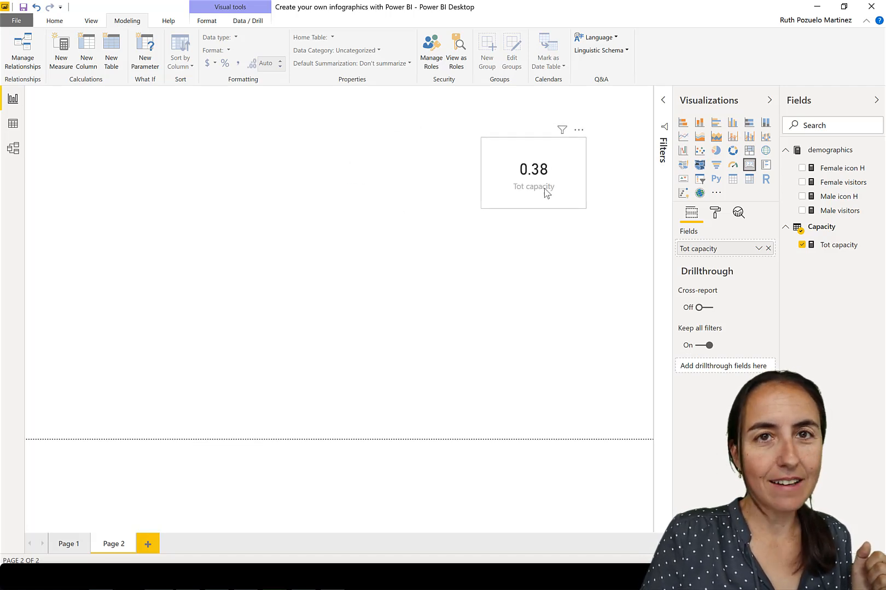
{"action": "left_click", "coordinate": [533, 170]}
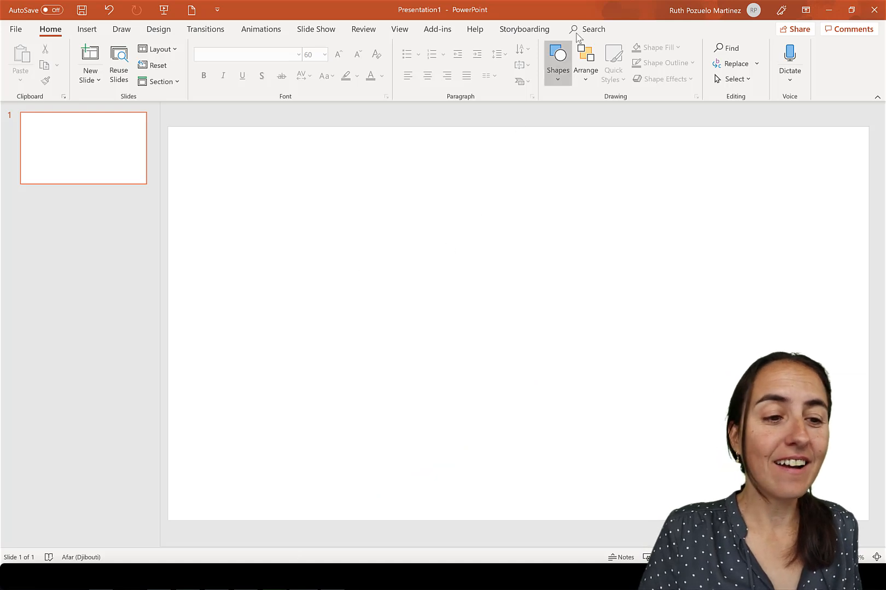
- Search Tell Me for 'icon' to reach the Insert Icons library
{"action": "type", "text": "ico"}
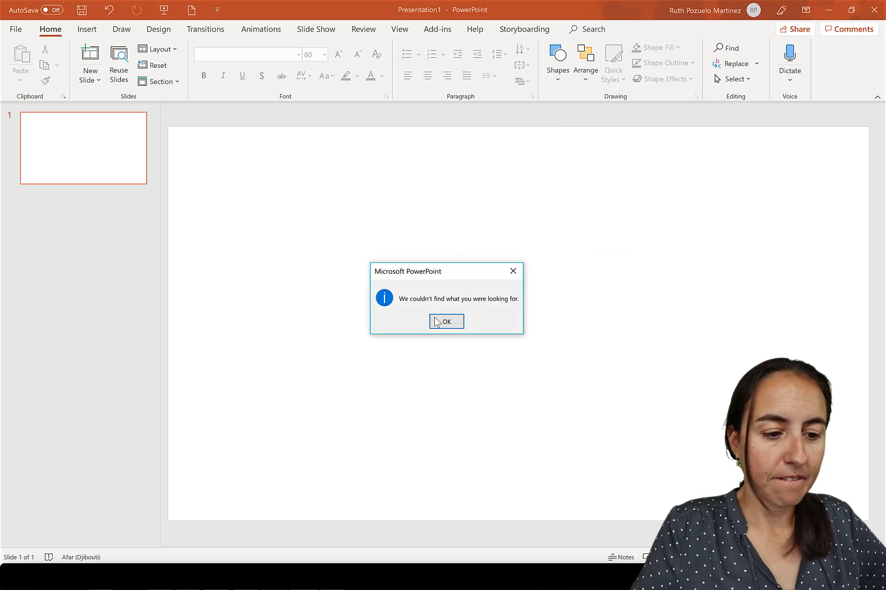
{"action": "left_click", "coordinate": [446, 322]}
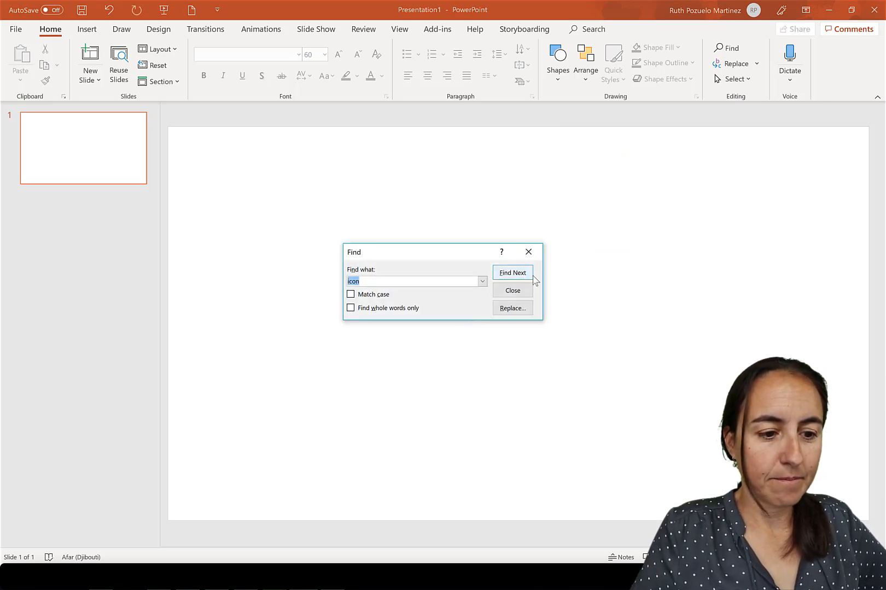
{"action": "left_click", "coordinate": [512, 291]}
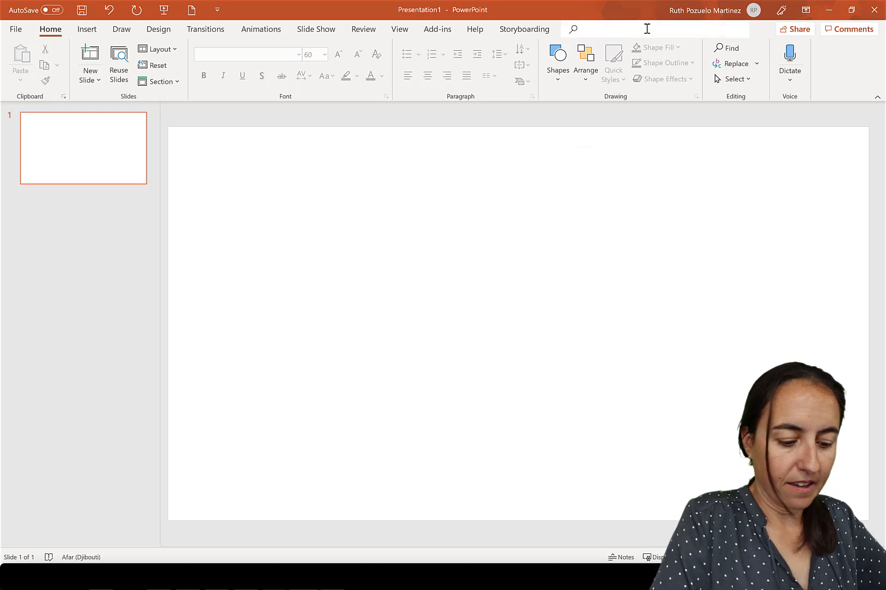
{"action": "type", "text": "icon"}
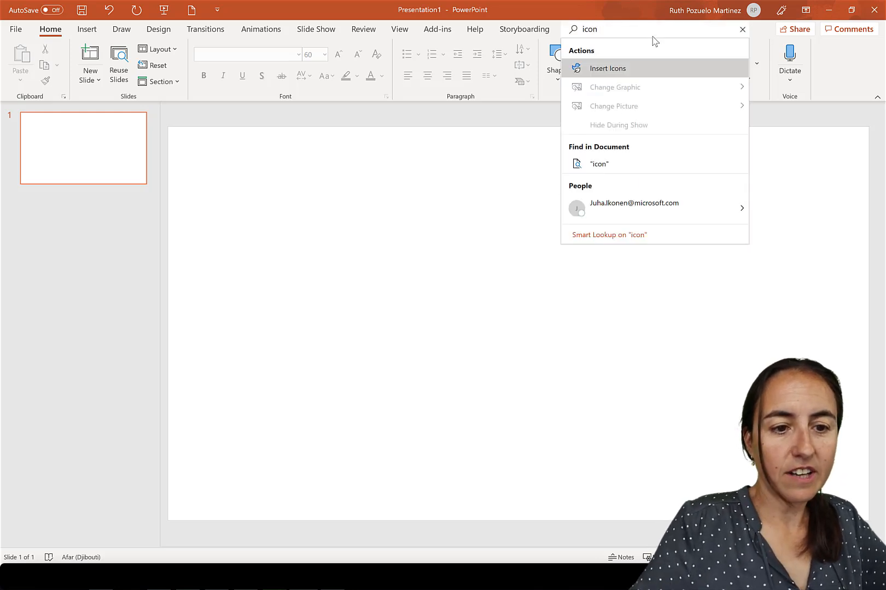
{"action": "left_click", "coordinate": [607, 68]}
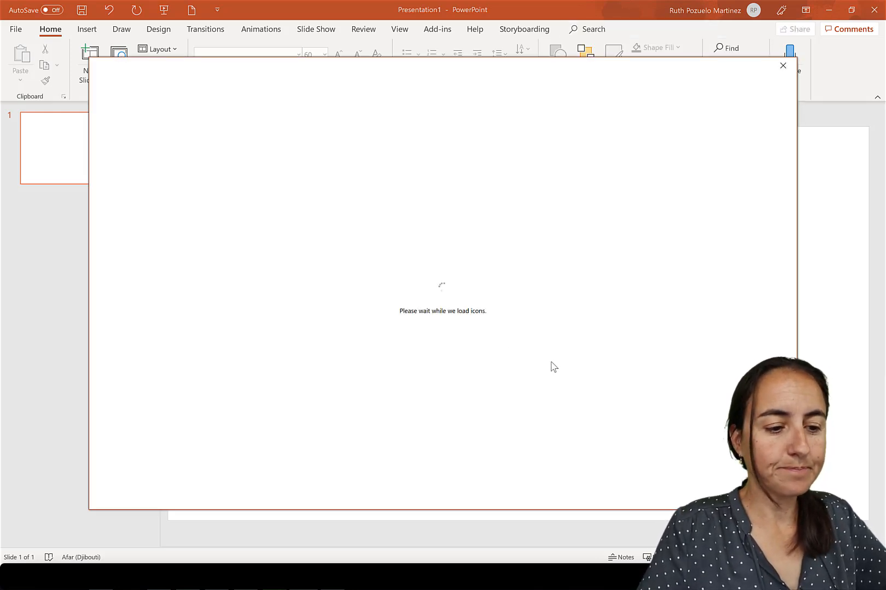
{"action": "mouse_move", "coordinate": [564, 343]}
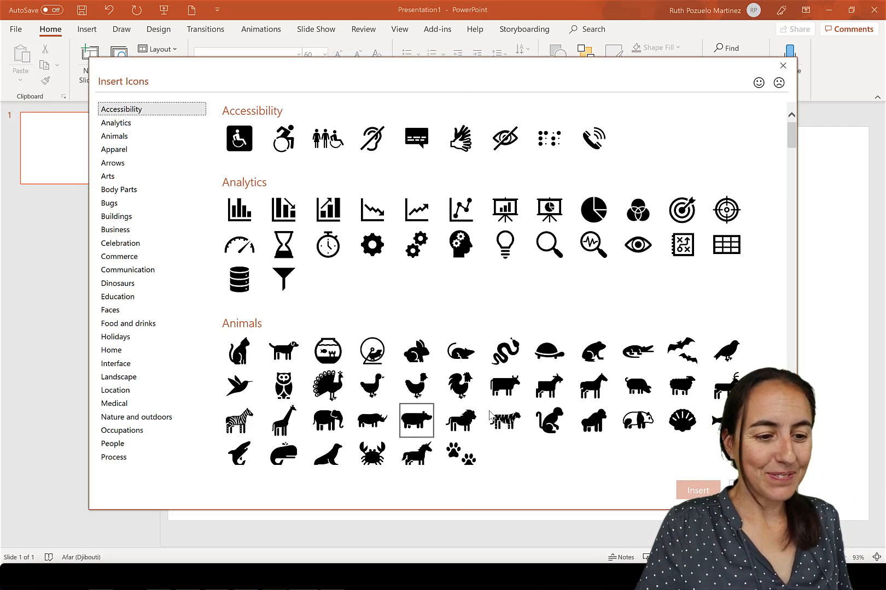
- Insert the museum icon from the Buildings category onto the slide
{"action": "left_click", "coordinate": [117, 217]}
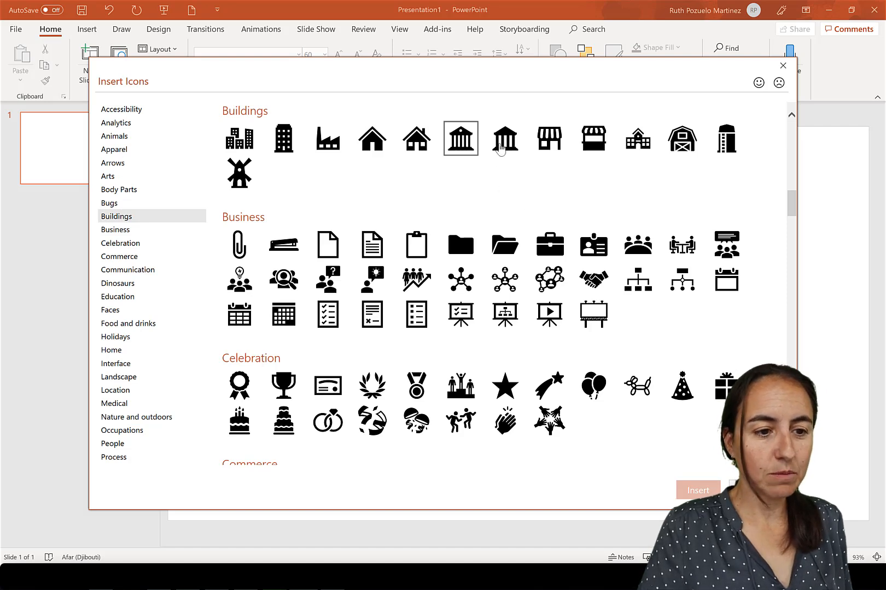
{"action": "left_click", "coordinate": [505, 138]}
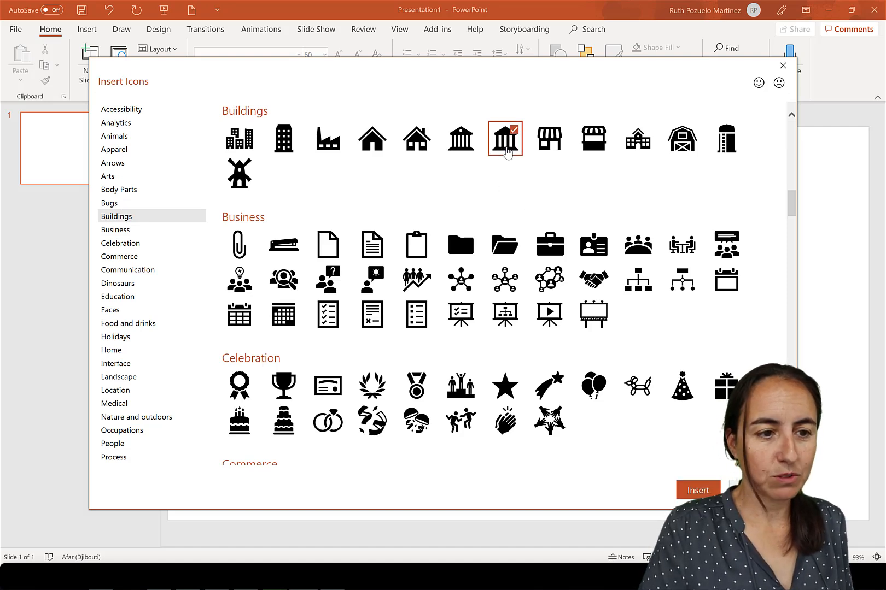
{"action": "left_click", "coordinate": [504, 138]}
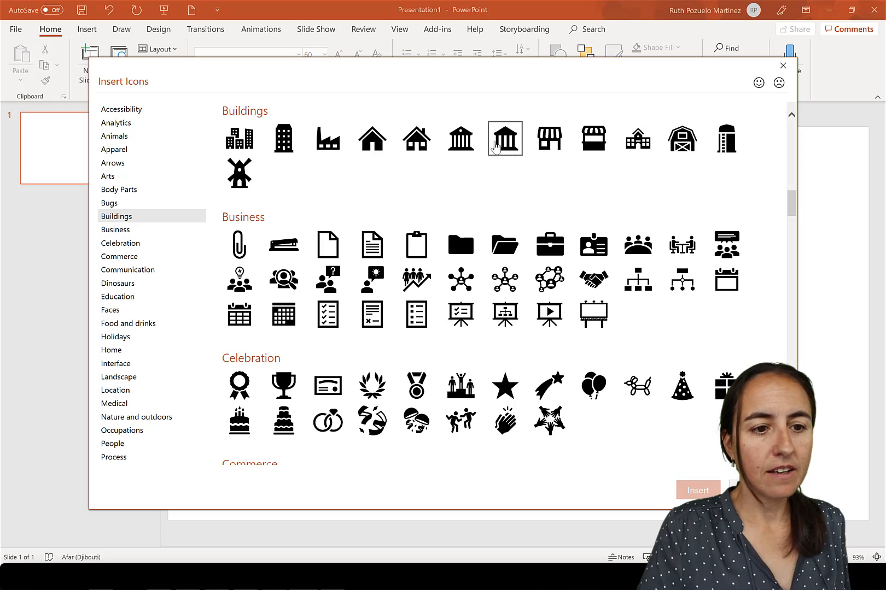
{"action": "left_click", "coordinate": [505, 138]}
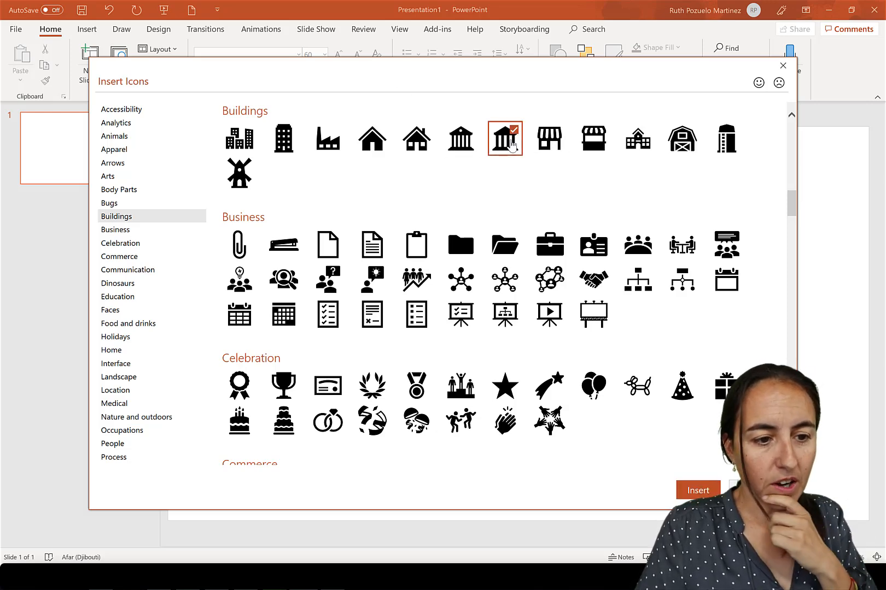
{"action": "left_click", "coordinate": [698, 490]}
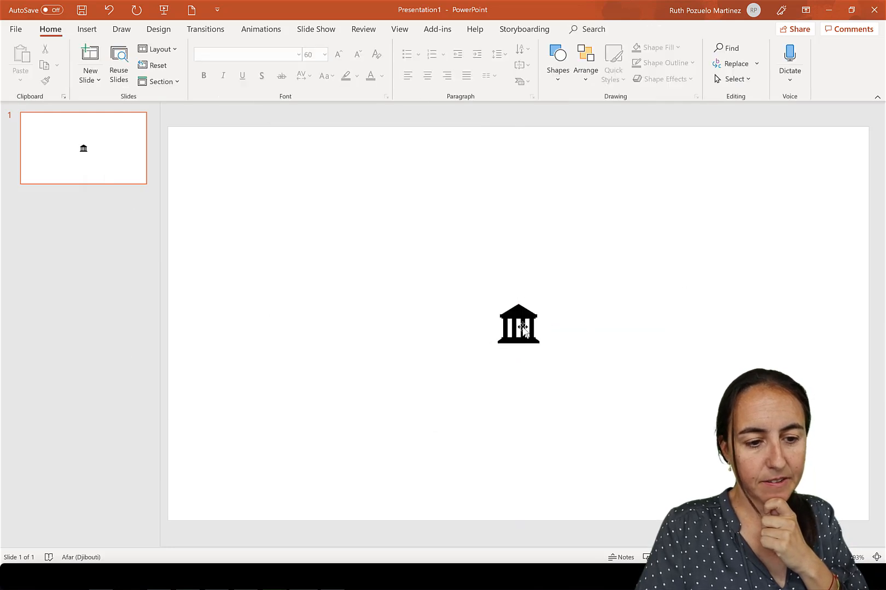
- Select the museum icon on the slide to save it as an SVG picture
{"action": "left_click", "coordinate": [519, 334]}
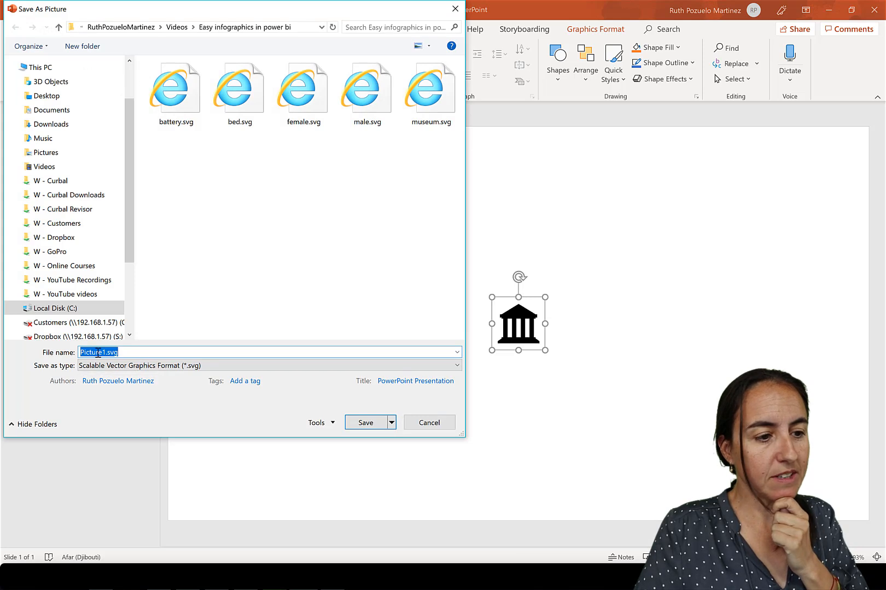
{"action": "mouse_move", "coordinate": [439, 110]}
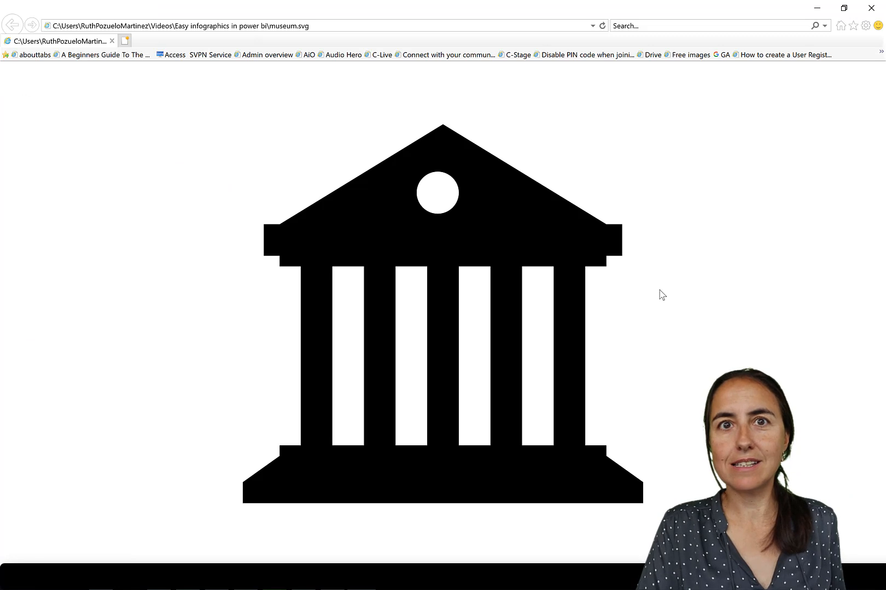
{"action": "mouse_move", "coordinate": [801, 119]}
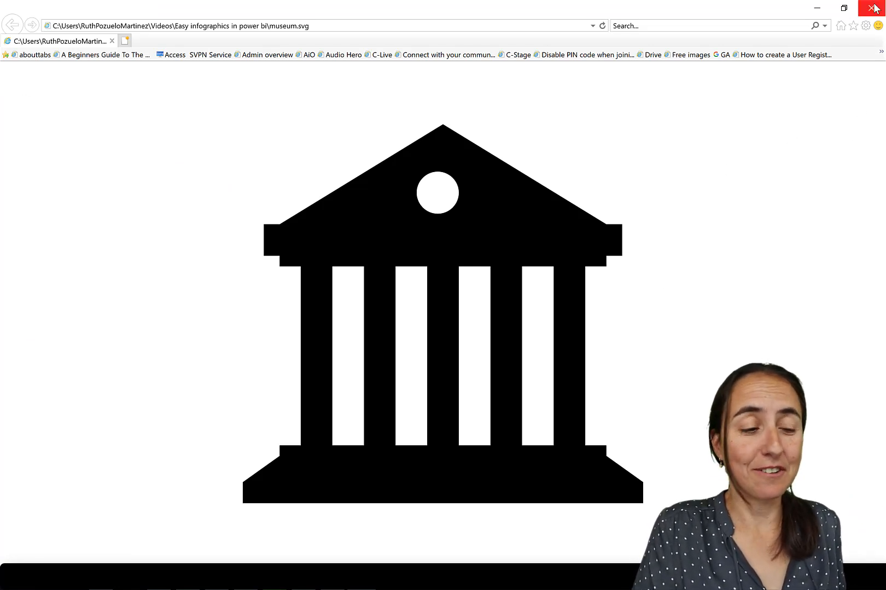
- Close the icon preview and open museum.svg in Notepad++ from File Explorer
{"action": "left_click", "coordinate": [872, 6]}
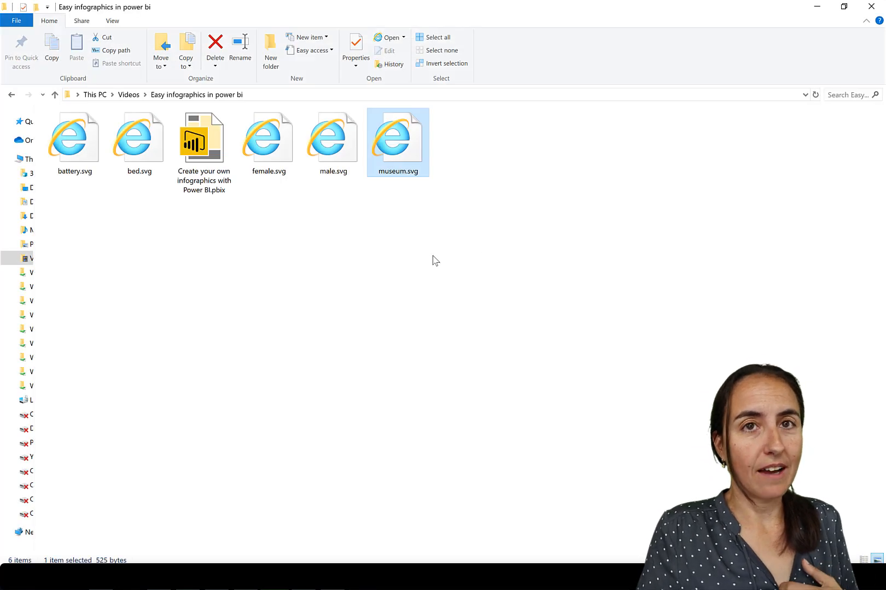
{"action": "right_click", "coordinate": [397, 137]}
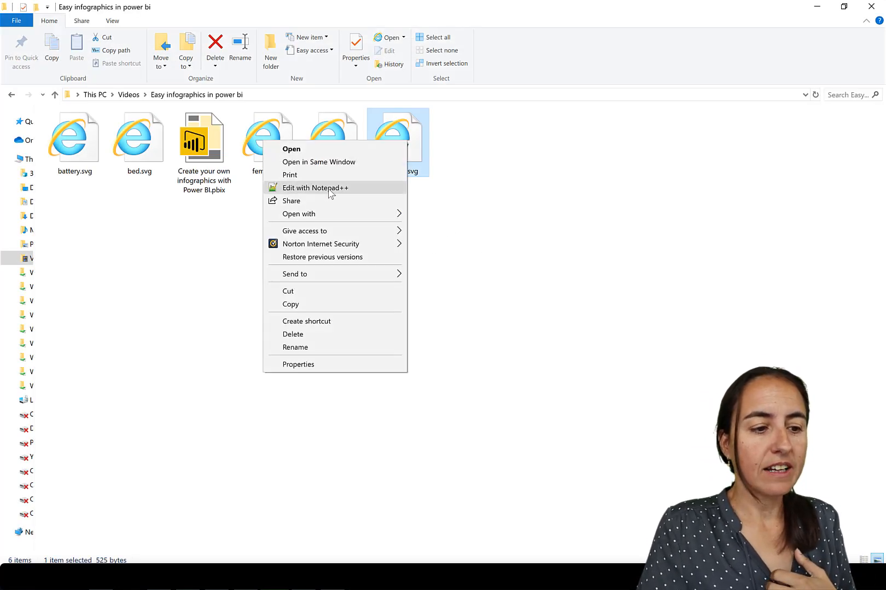
{"action": "left_click", "coordinate": [315, 188]}
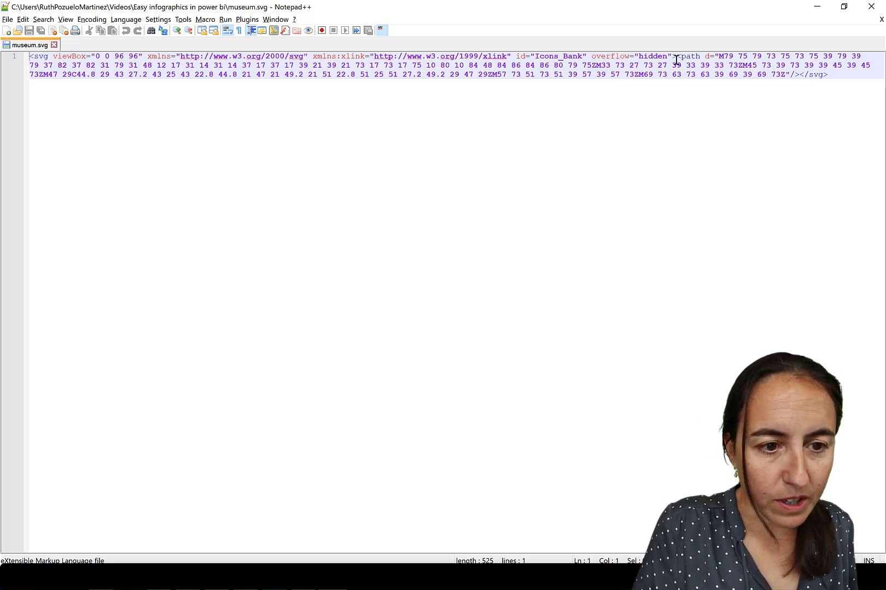
- Copy the museum icon's path data from museum.svg
{"action": "key", "text": "Enter"}
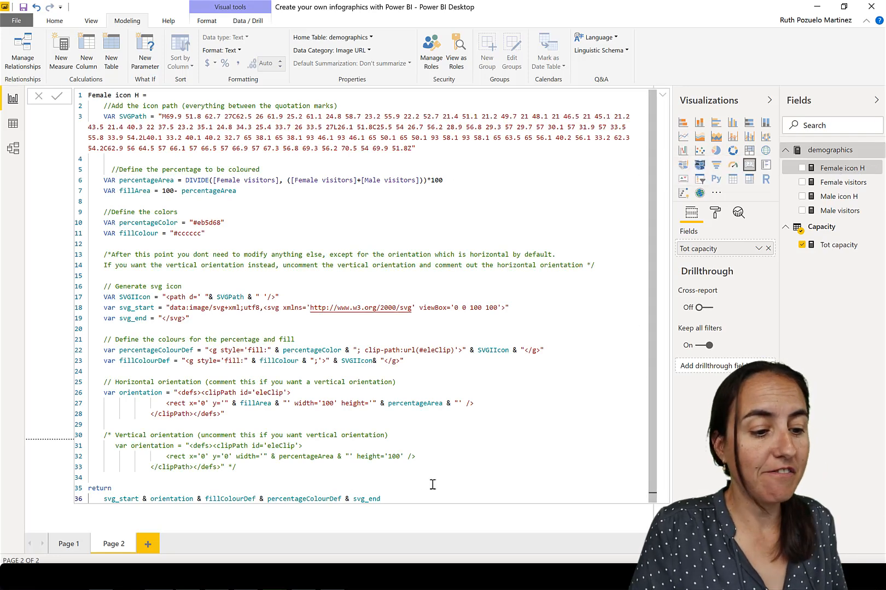
- Copy the Female icon H code into a new Capacity measure named Capacity icon H
{"action": "key", "text": "ctrl+a"}
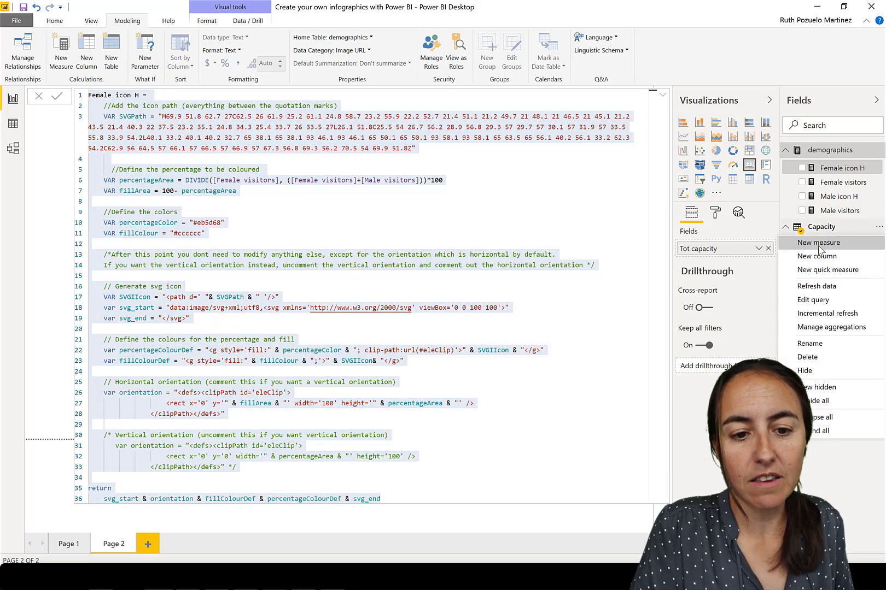
{"action": "left_click", "coordinate": [818, 243]}
{"action": "type", "text": "C"}
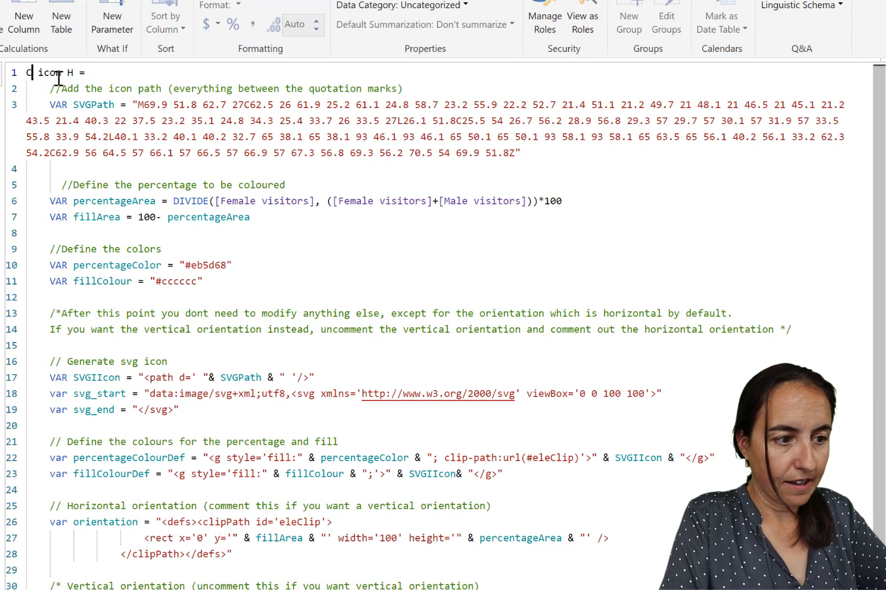
{"action": "type", "text": "apacity"}
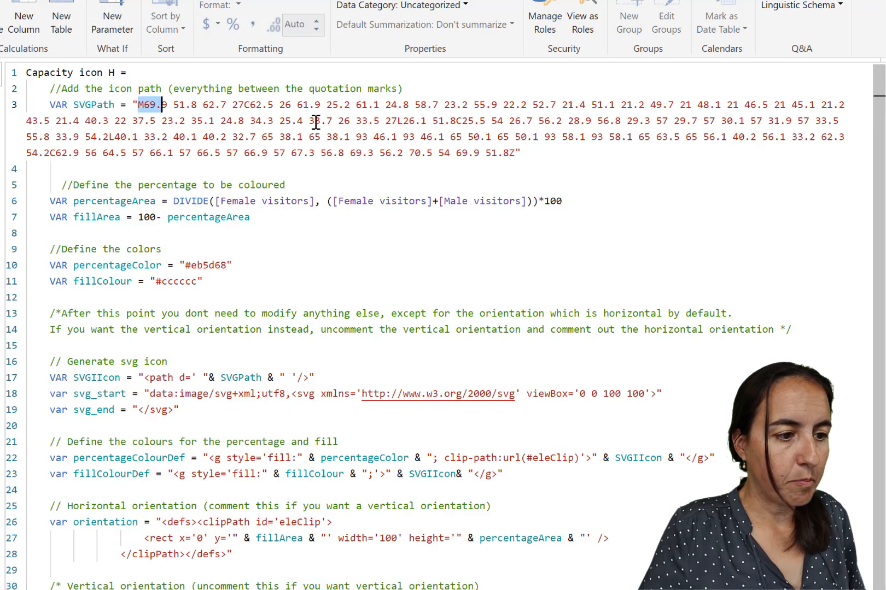
- Replace the female SVGPath with the museum path and select the DIVIDE percentage formula
{"action": "left_click_drag", "start_coordinate": [139, 104], "coordinate": [511, 153]}
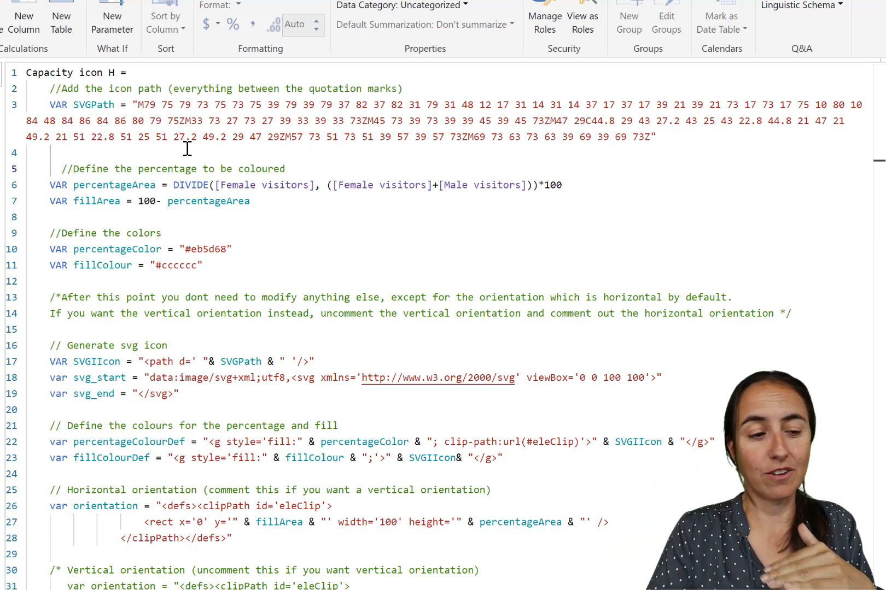
{"action": "left_click_drag", "start_coordinate": [173, 185], "coordinate": [426, 184]}
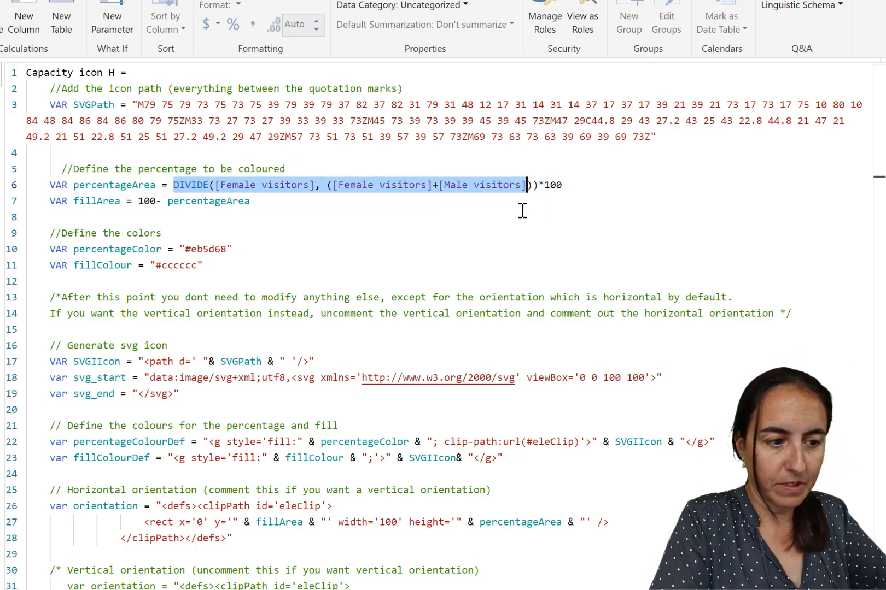
- Replace Capacity icon H's DIVIDE percentage with [Tot capacity] and commit the measure
{"action": "key", "text": "Delete"}
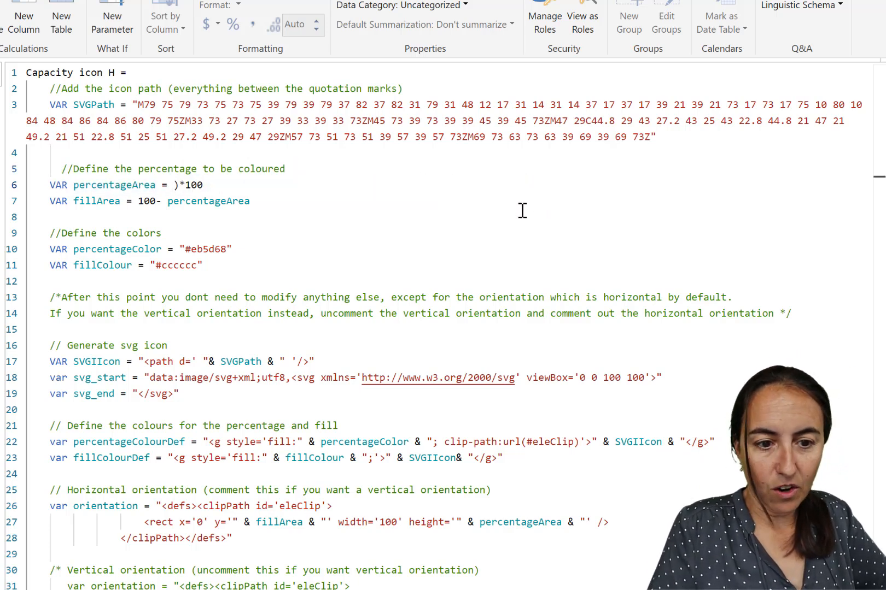
{"action": "type", "text": "[Tot capacity]"}
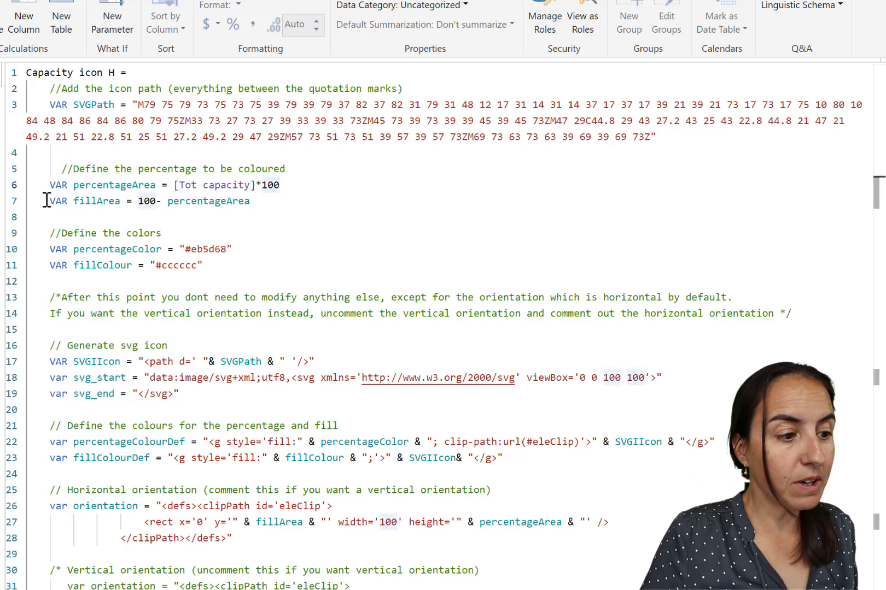
{"action": "triple_click", "coordinate": [144, 201]}
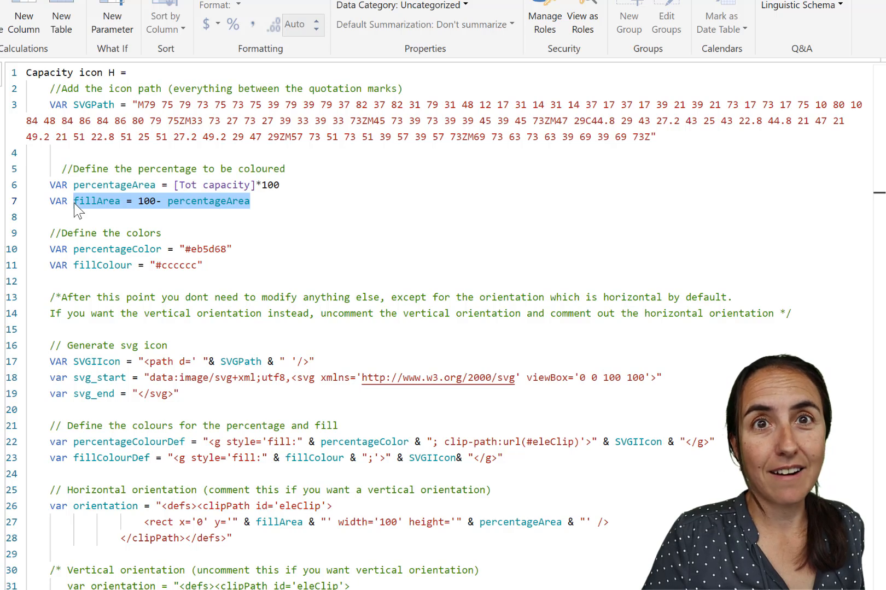
{"action": "left_click", "coordinate": [214, 250]}
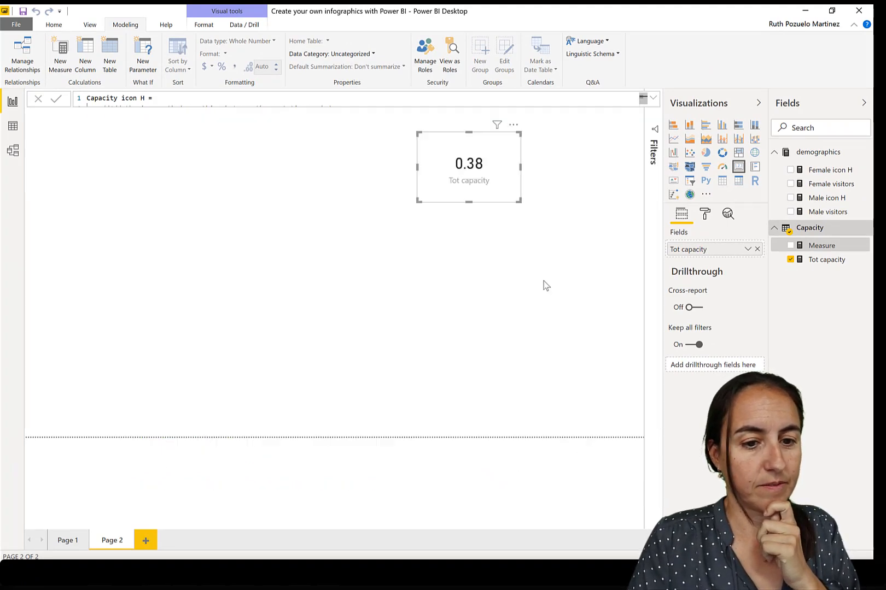
{"action": "left_click", "coordinate": [831, 245]}
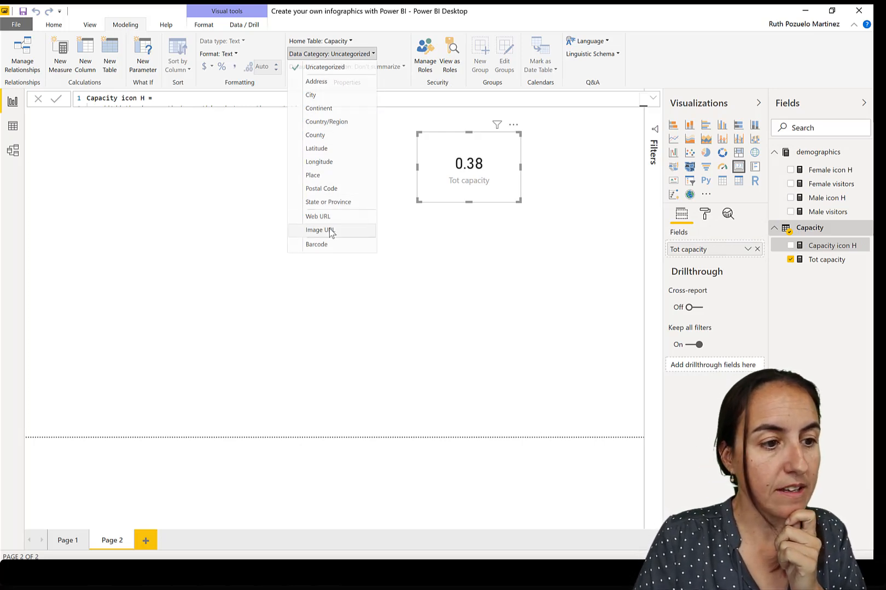
- Set Capacity icon H's data category to Image URL and display it in a table visual
{"action": "left_click", "coordinate": [319, 230]}
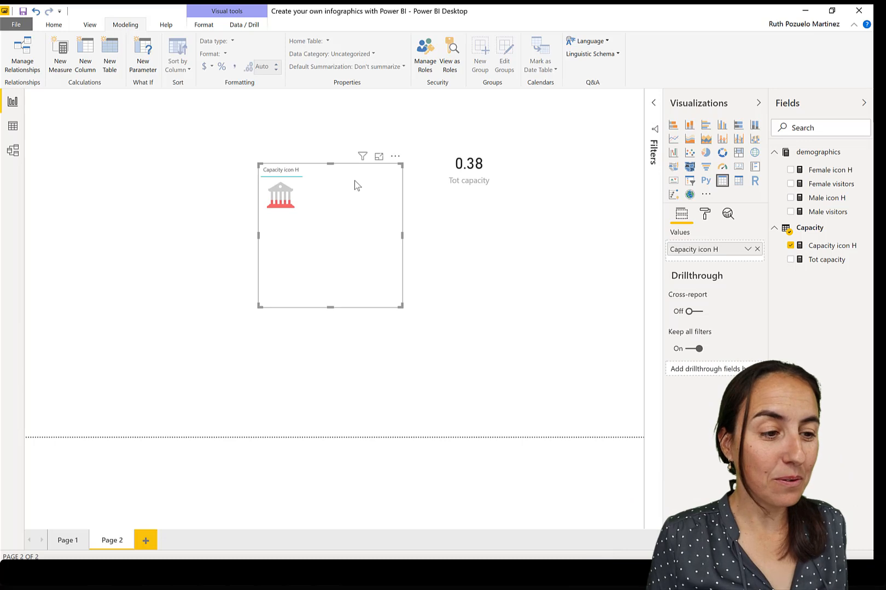
- Make the icon table's header white without outline, turn off grids, and set image height 150
{"action": "left_click", "coordinate": [704, 214]}
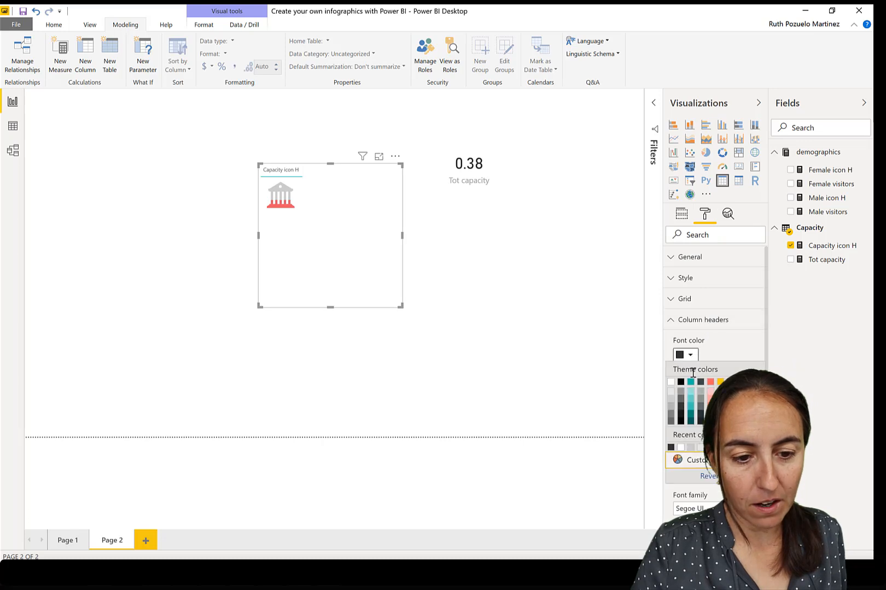
{"action": "left_click", "coordinate": [672, 382]}
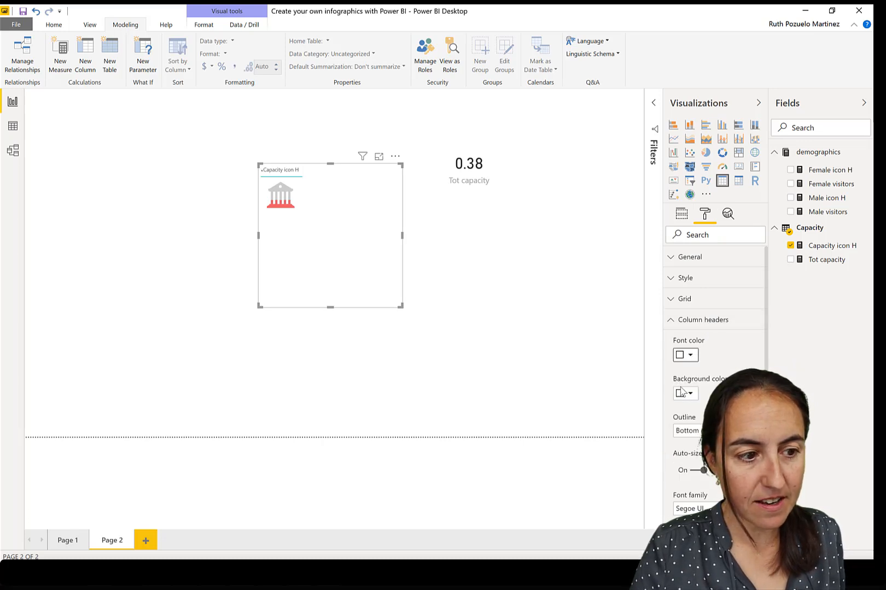
{"action": "left_click", "coordinate": [697, 431]}
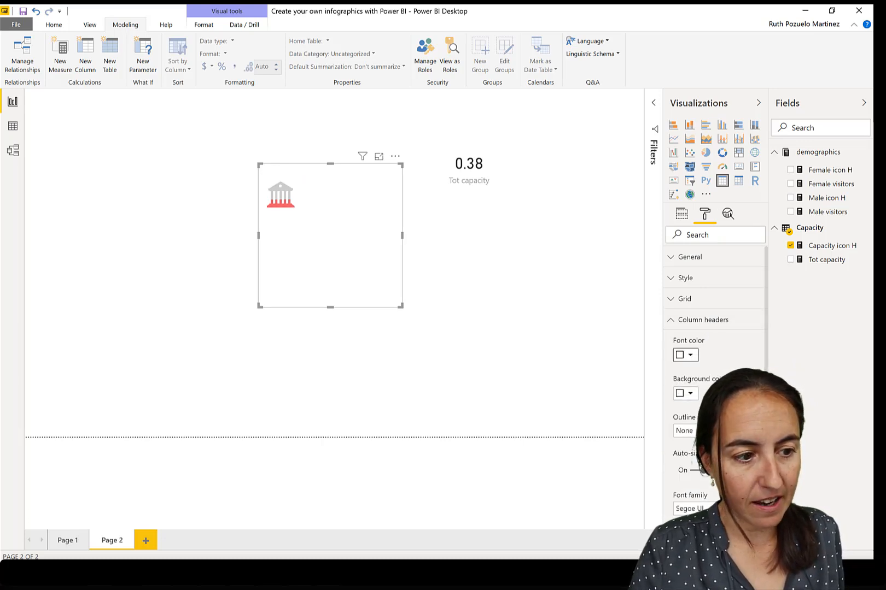
{"action": "left_click", "coordinate": [684, 299]}
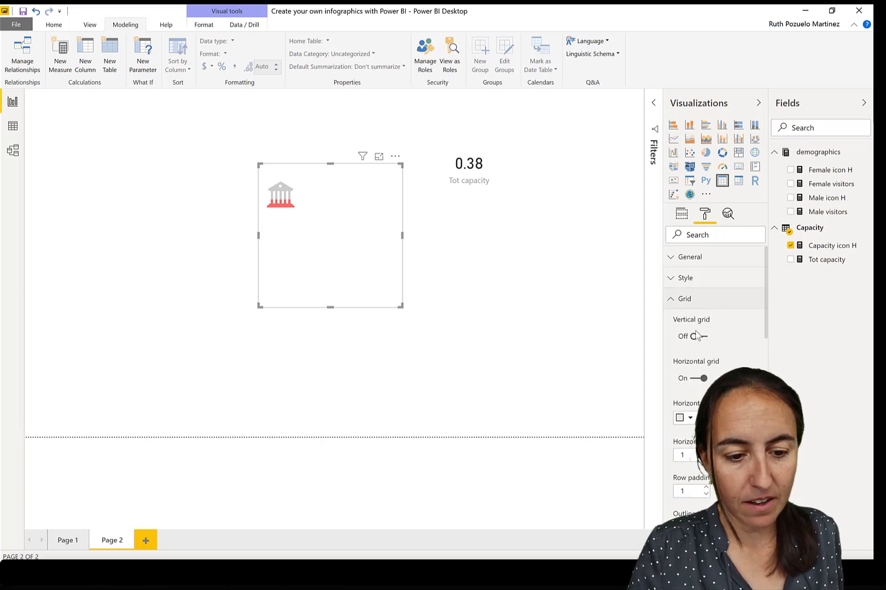
{"action": "scroll", "scroll_direction": "down", "scroll_amount": 3}
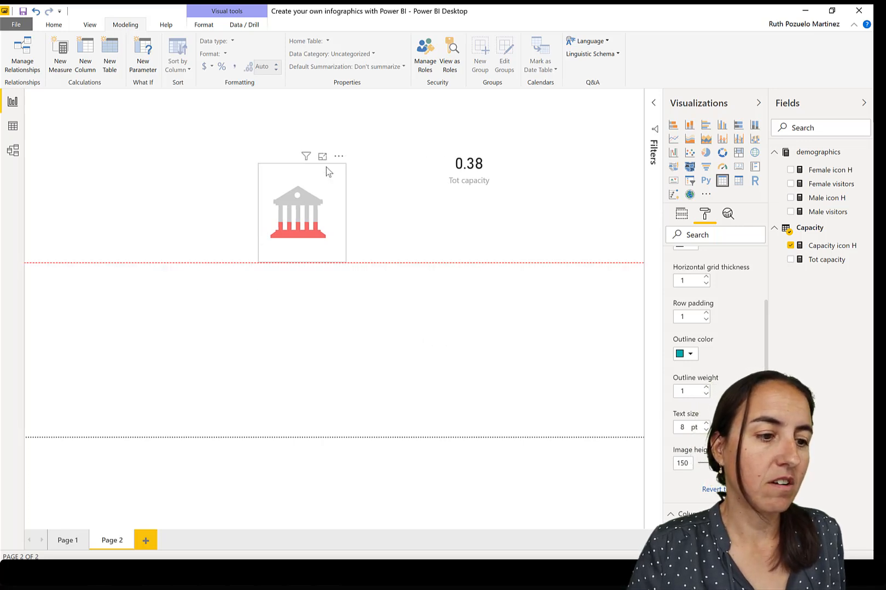
{"action": "left_click", "coordinate": [467, 327]}
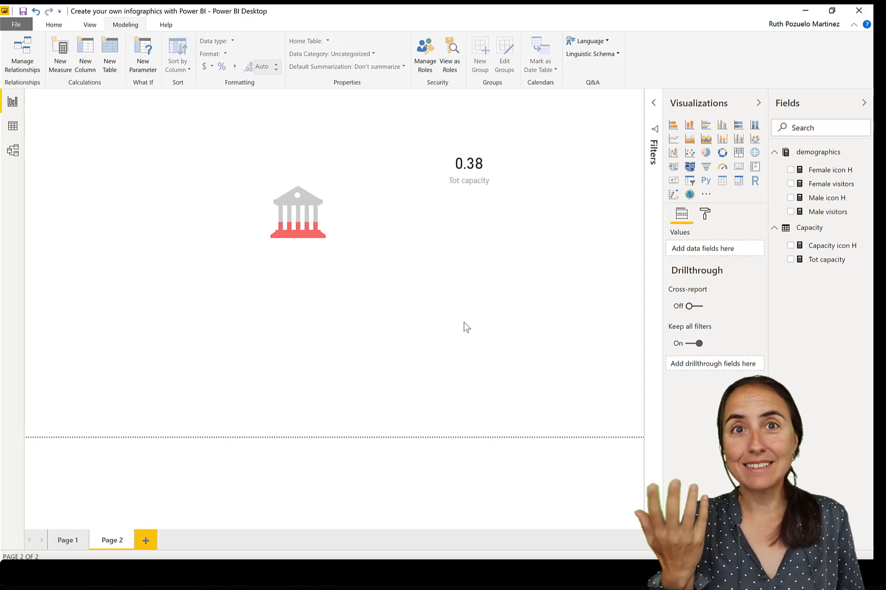
- Change Capacity icon H's fill colour from #eb5d68 to #73bcb2 and commit
{"action": "left_click", "coordinate": [297, 216]}
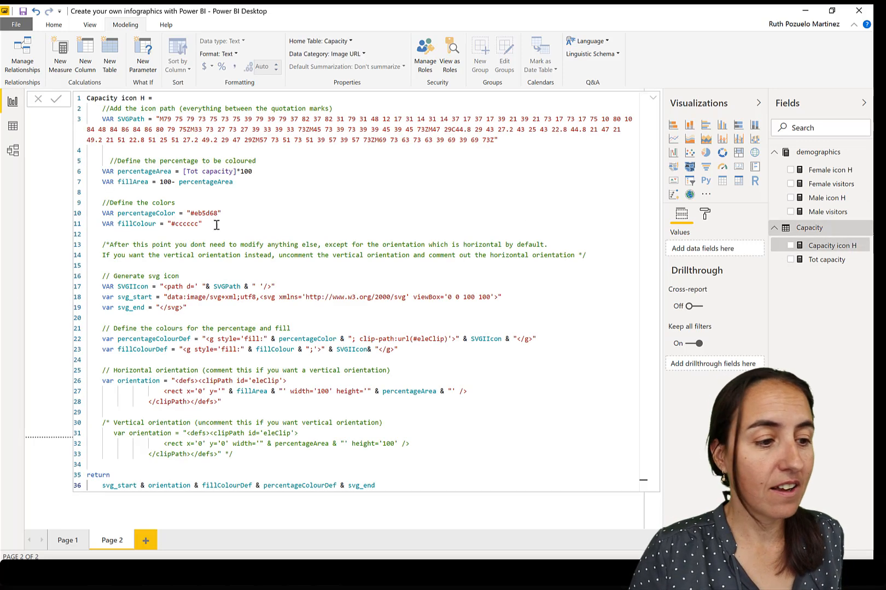
{"action": "double_click", "coordinate": [207, 213]}
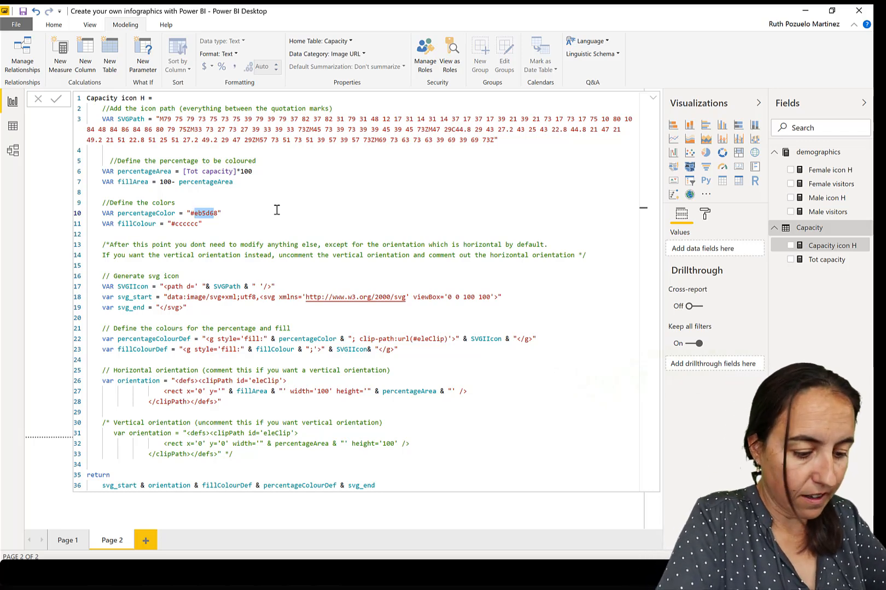
{"action": "type", "text": "#738"}
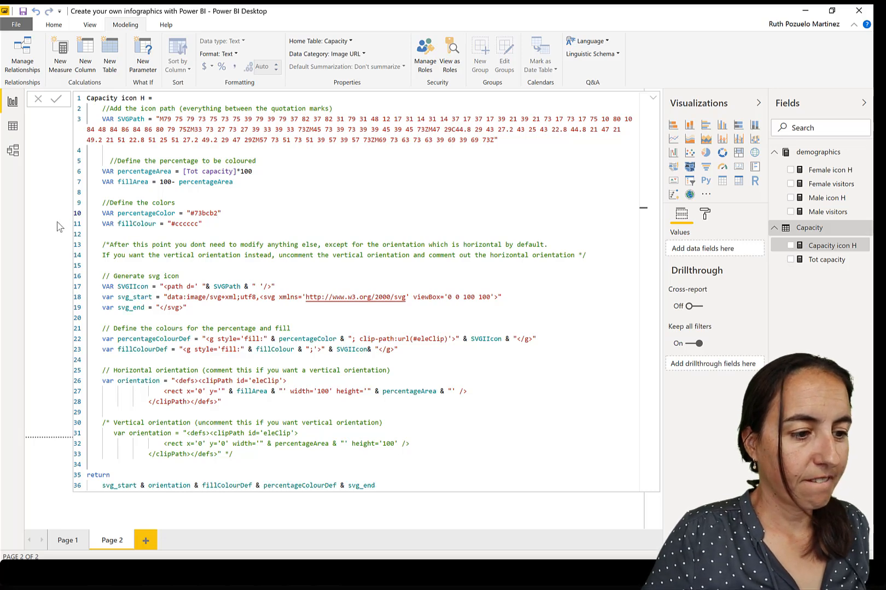
{"action": "left_click", "coordinate": [652, 97]}
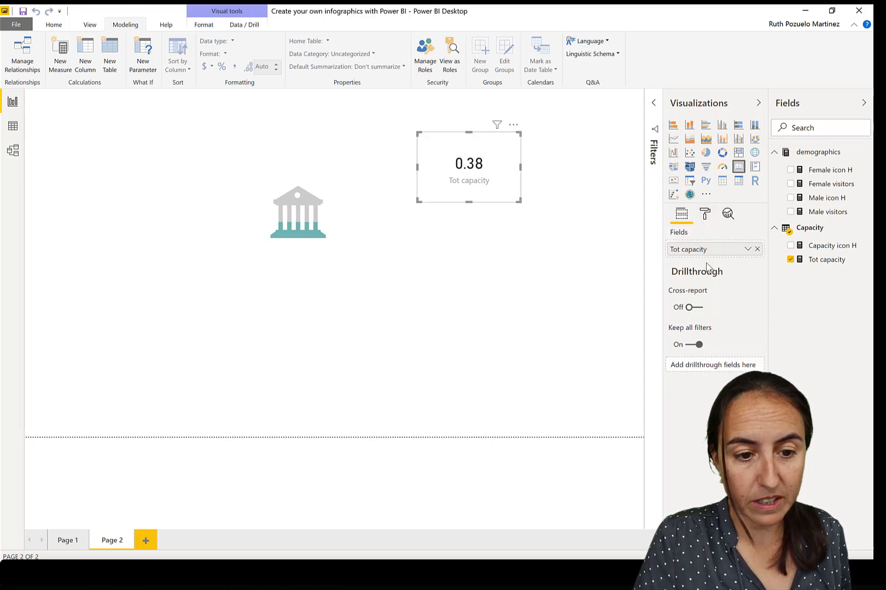
- Reveal the card value's custom colour hex #8AD4EB, then reopen the Capacity icon H formula
{"action": "left_click", "coordinate": [704, 214]}
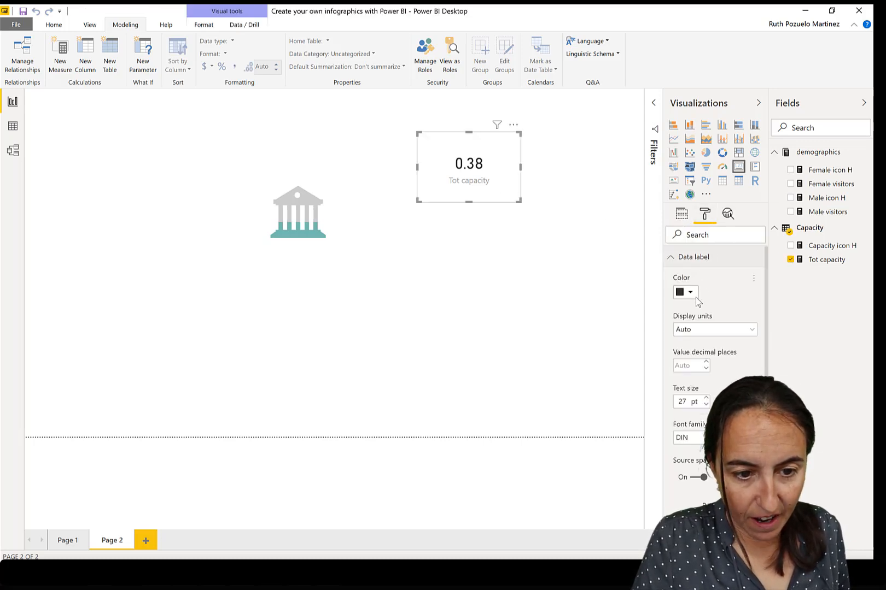
{"action": "left_click", "coordinate": [690, 292]}
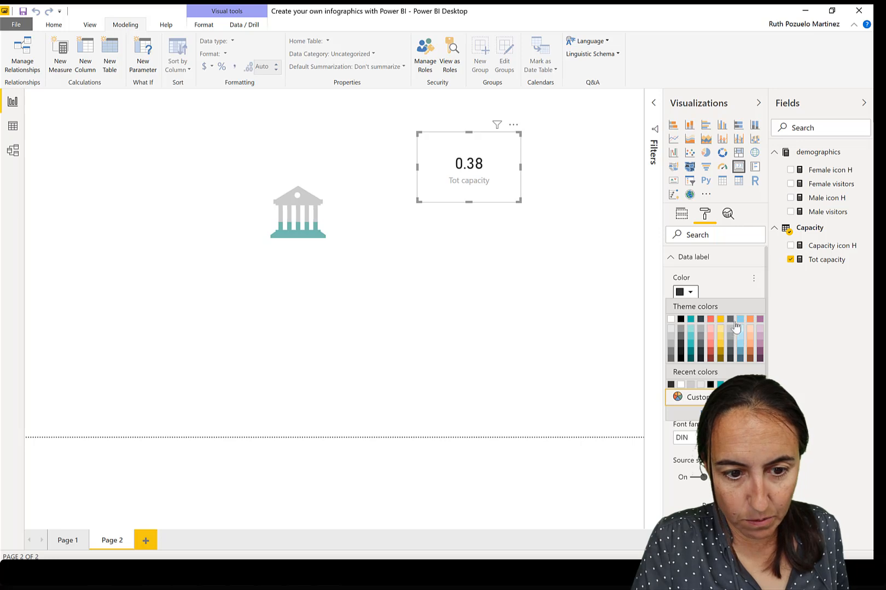
{"action": "mouse_move", "coordinate": [740, 320]}
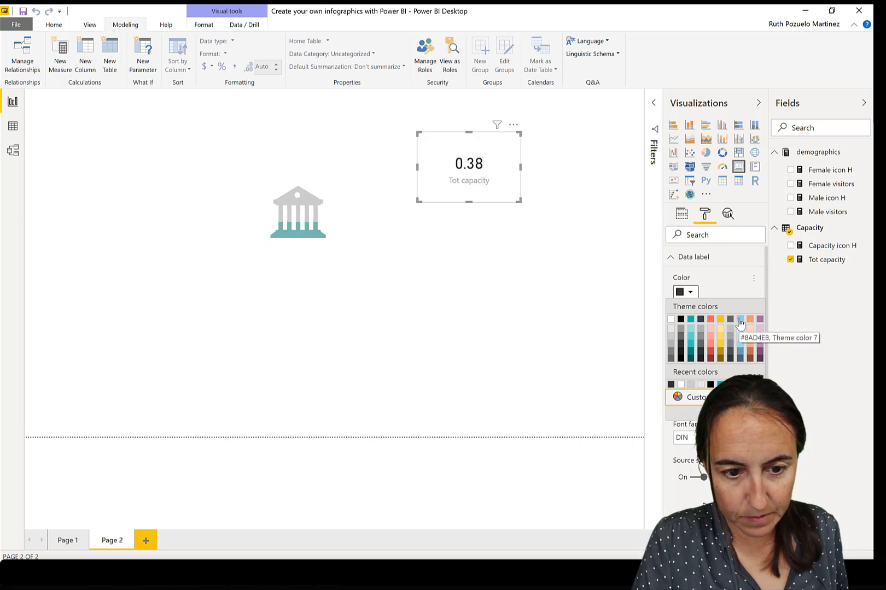
{"action": "left_click", "coordinate": [740, 319]}
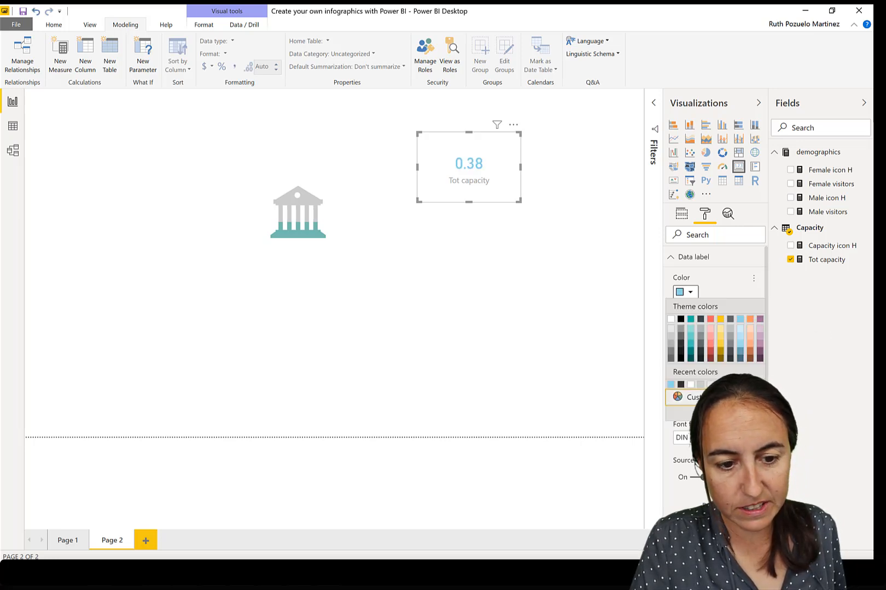
{"action": "left_click", "coordinate": [690, 397]}
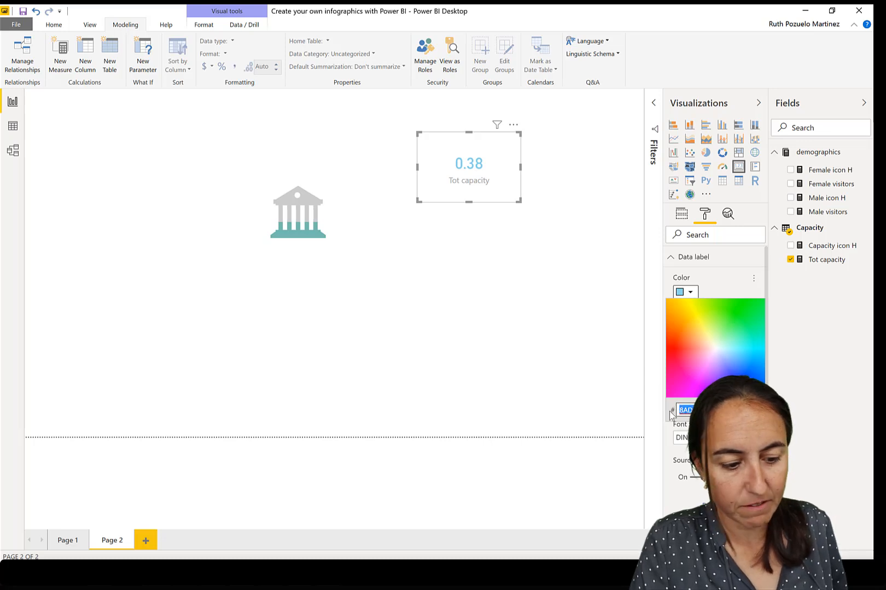
{"action": "left_click", "coordinate": [832, 246]}
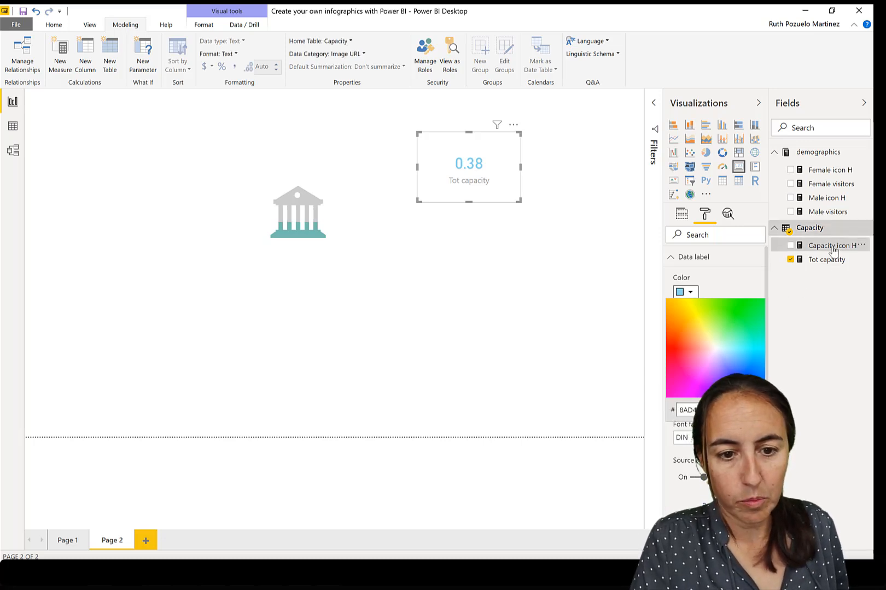
{"action": "left_click", "coordinate": [860, 245]}
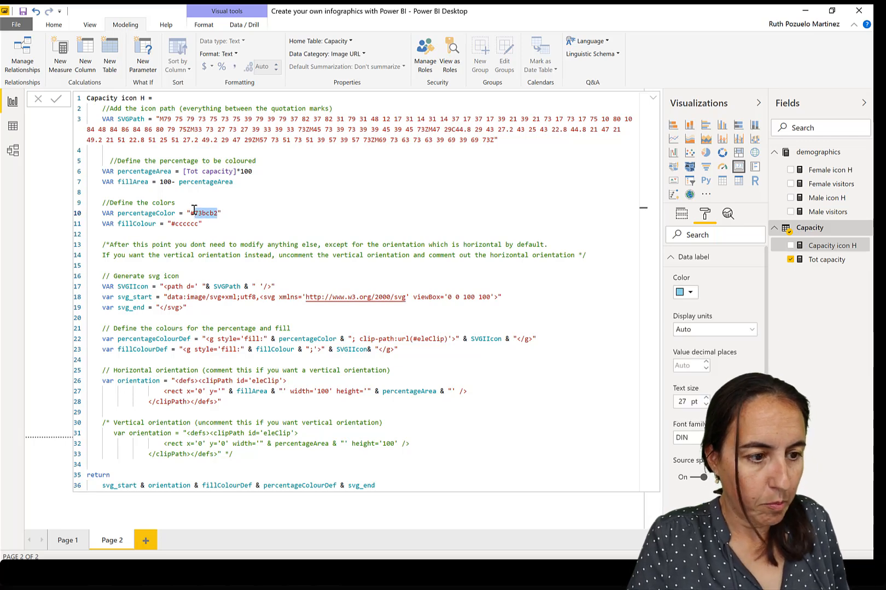
- Set Capacity icon H's percentageColor to #8AD4EB and commit the formula
{"action": "type", "text": "#8AD4EB"}
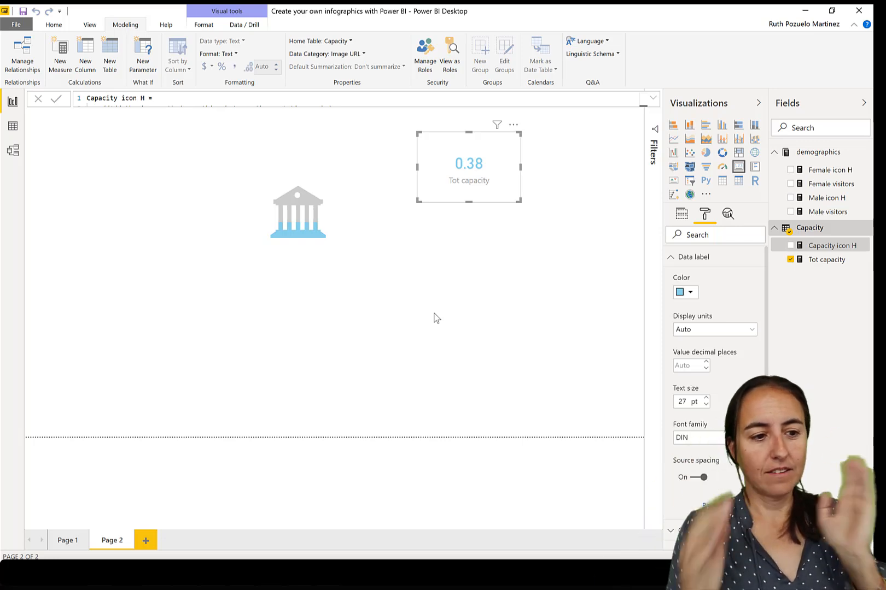
{"action": "left_click", "coordinate": [297, 214]}
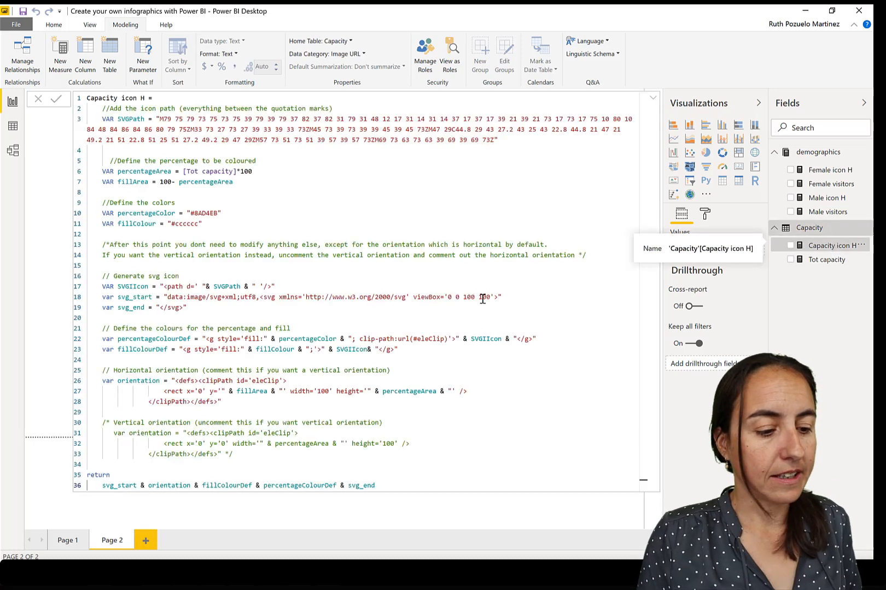
- Copy the Female icon H DAX into a new Capacity measure and begin naming it battery
{"action": "left_click_drag", "start_coordinate": [92, 308], "coordinate": [375, 485]}
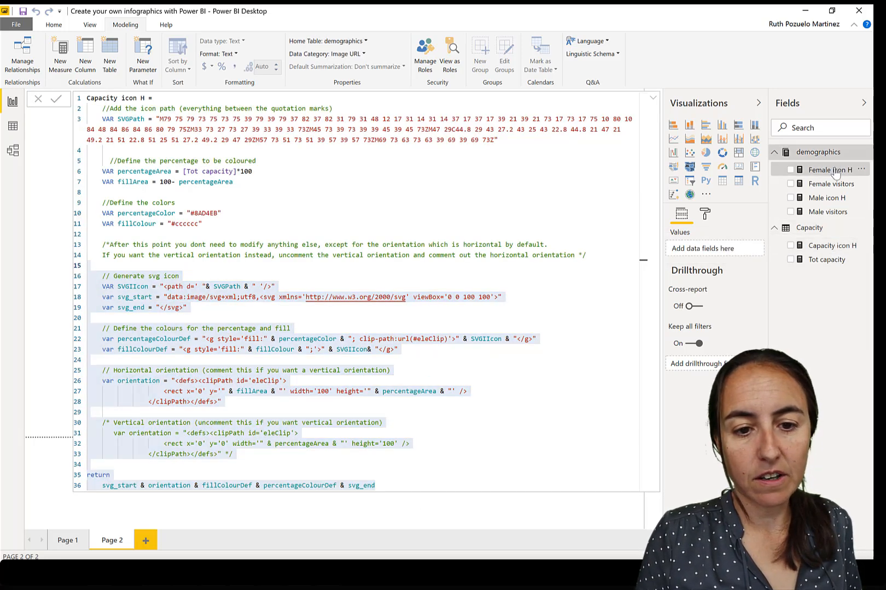
{"action": "left_click", "coordinate": [831, 170]}
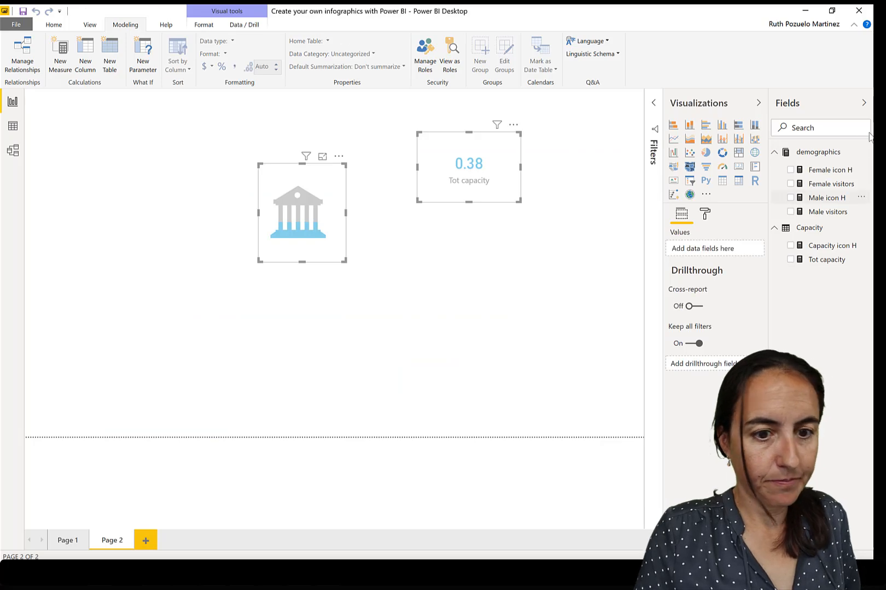
{"action": "left_click", "coordinate": [825, 170]}
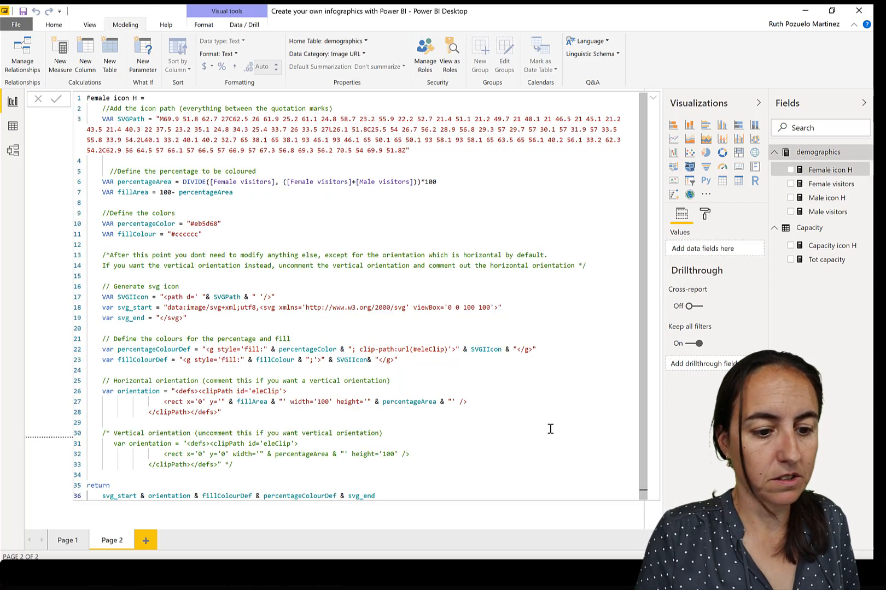
{"action": "key", "text": "ctrl+a"}
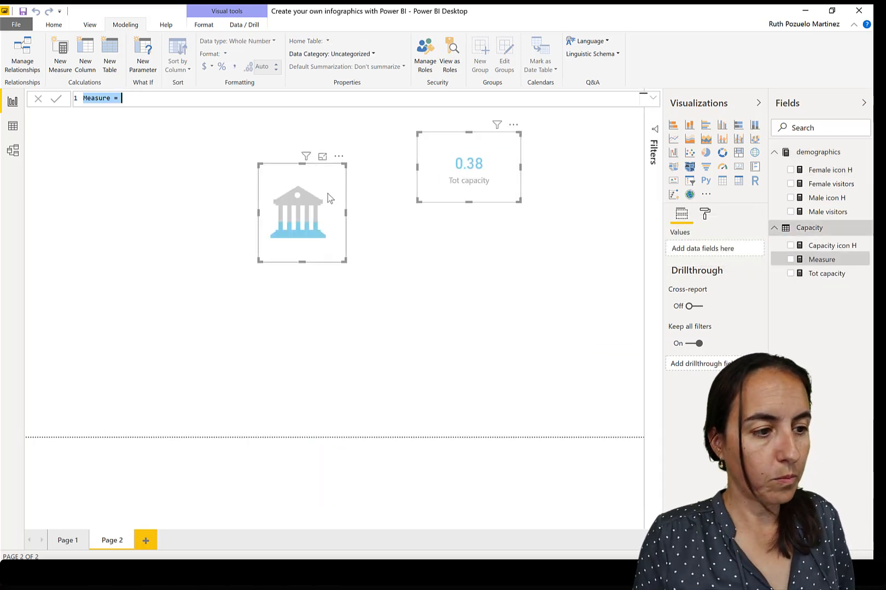
{"action": "left_click", "coordinate": [829, 169]}
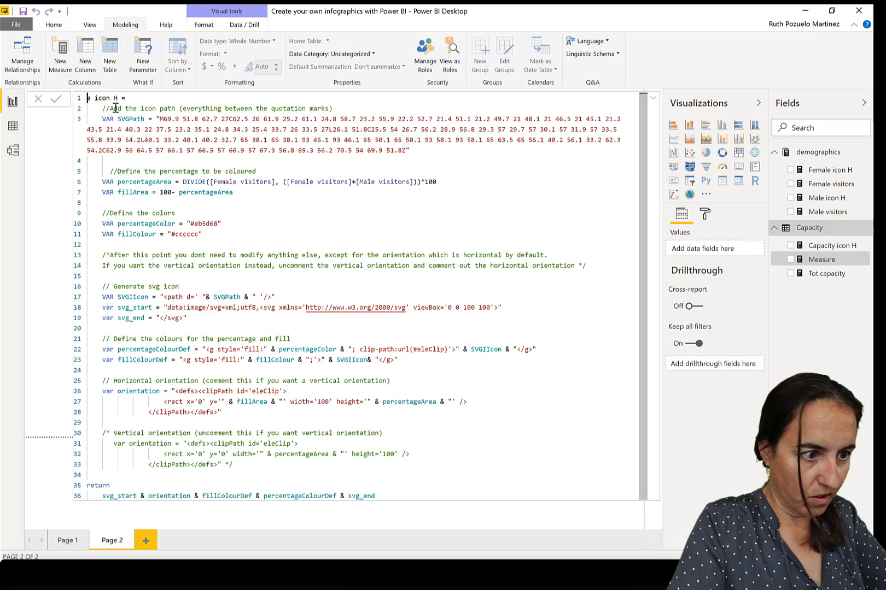
{"action": "type", "text": "batter"}
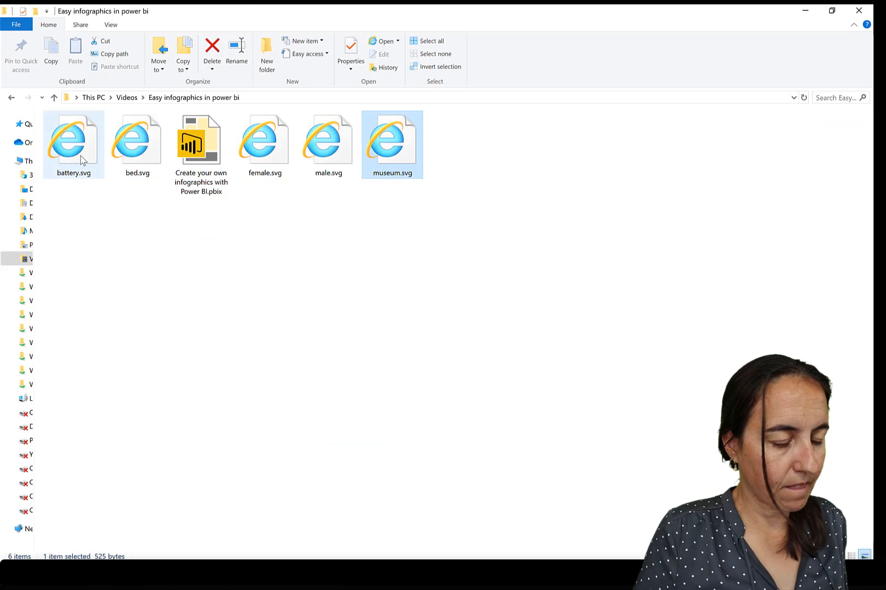
- Open battery.svg in Notepad++ and copy the battery icon's path data
{"action": "double_click", "coordinate": [71, 141]}
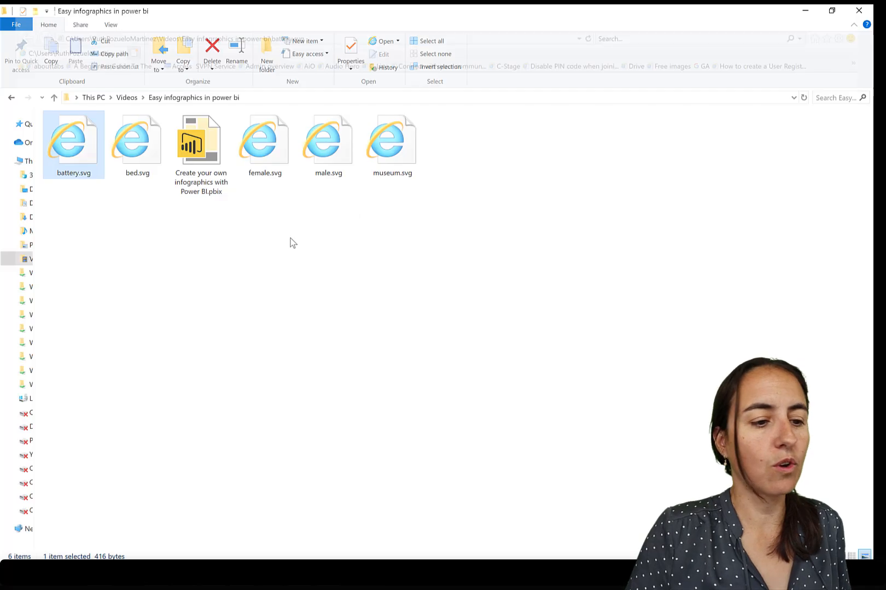
{"action": "right_click", "coordinate": [73, 141]}
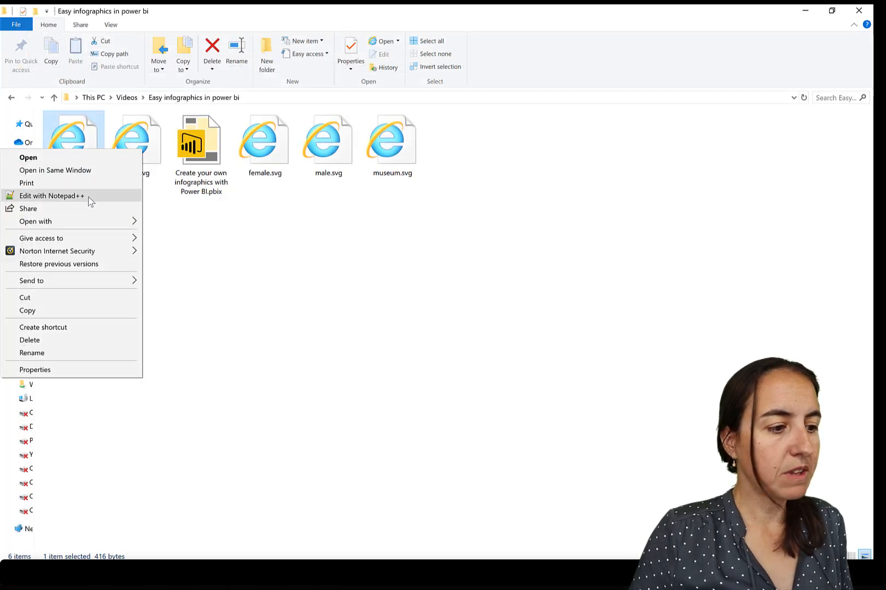
{"action": "left_click", "coordinate": [55, 195]}
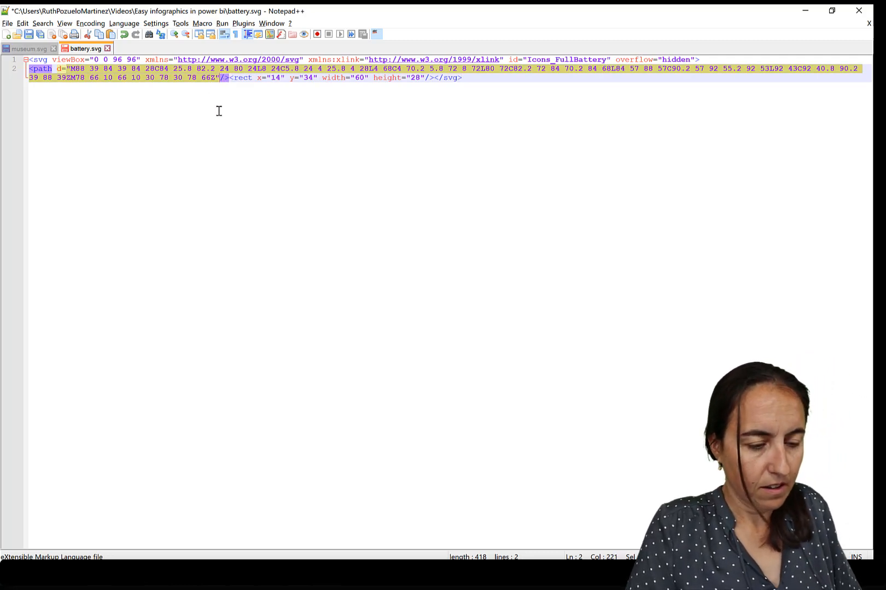
{"action": "key", "text": "alt+tab"}
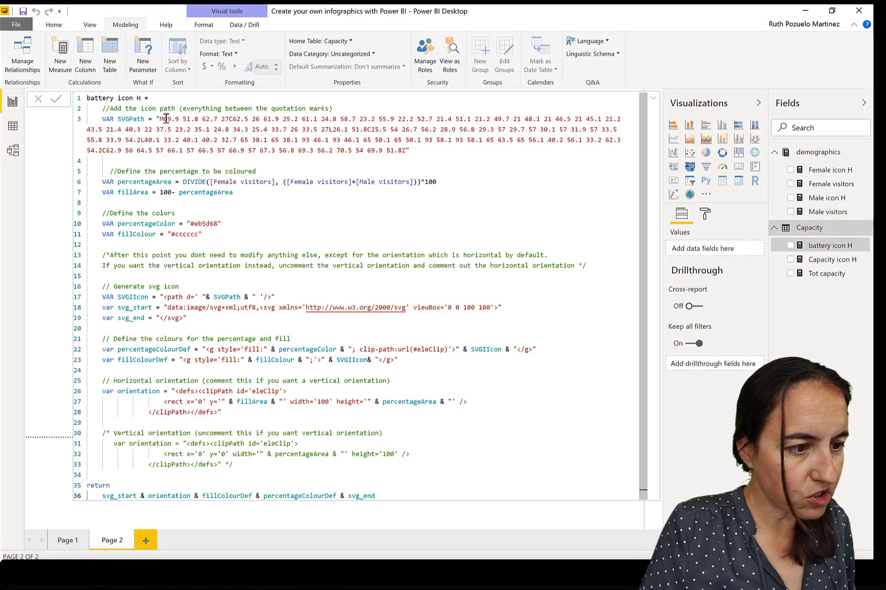
- Swap in the battery path and replace the DIVIDE percentage with Tot capacity in battery icon H
{"action": "left_click_drag", "start_coordinate": [159, 118], "coordinate": [411, 151]}
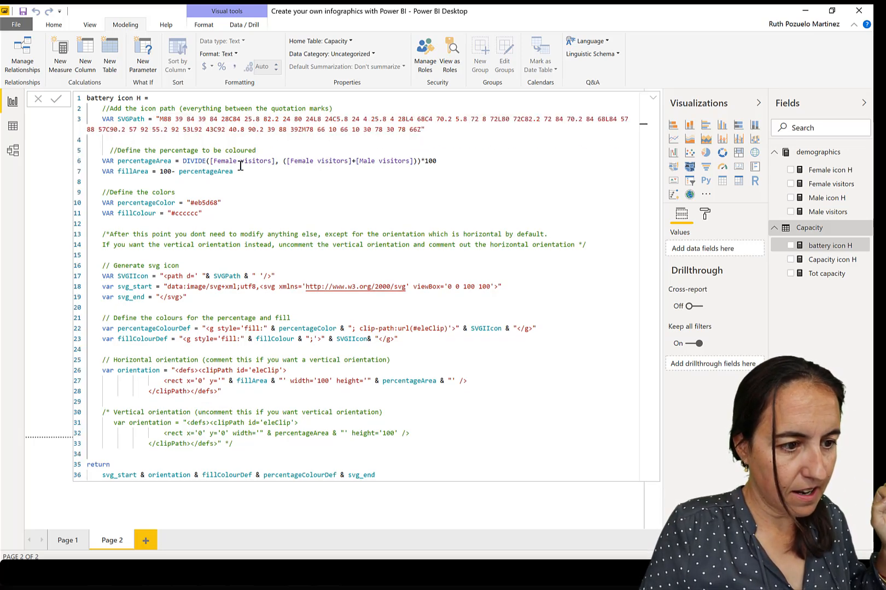
{"action": "left_click_drag", "start_coordinate": [182, 161], "coordinate": [401, 161]}
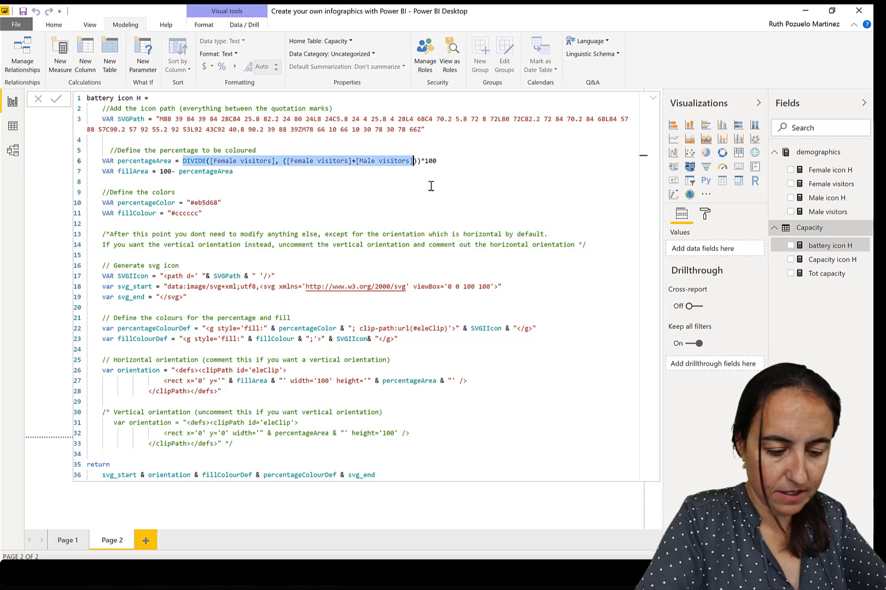
{"action": "key", "text": "Delete"}
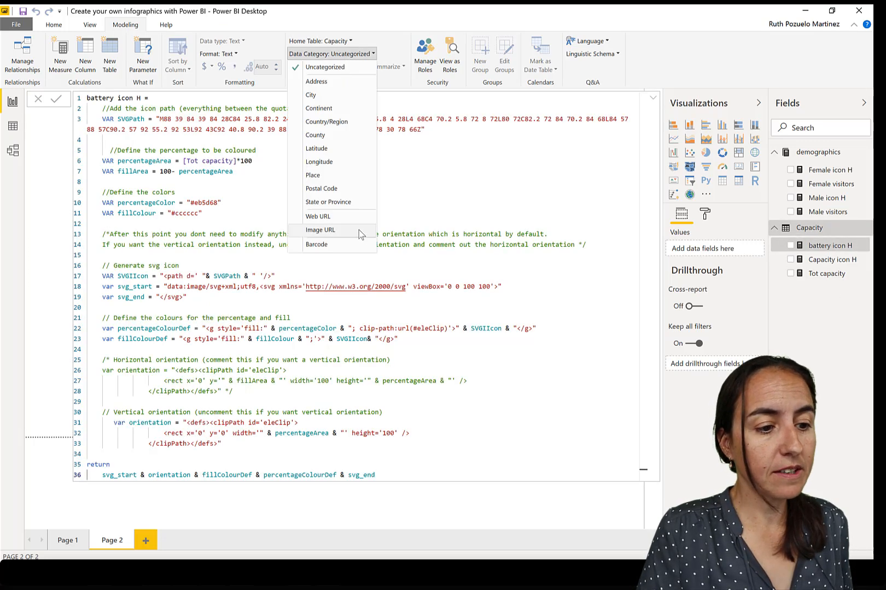
- Set battery icon H to Image URL, show it in a table, and set image height 150
{"action": "left_click", "coordinate": [321, 231]}
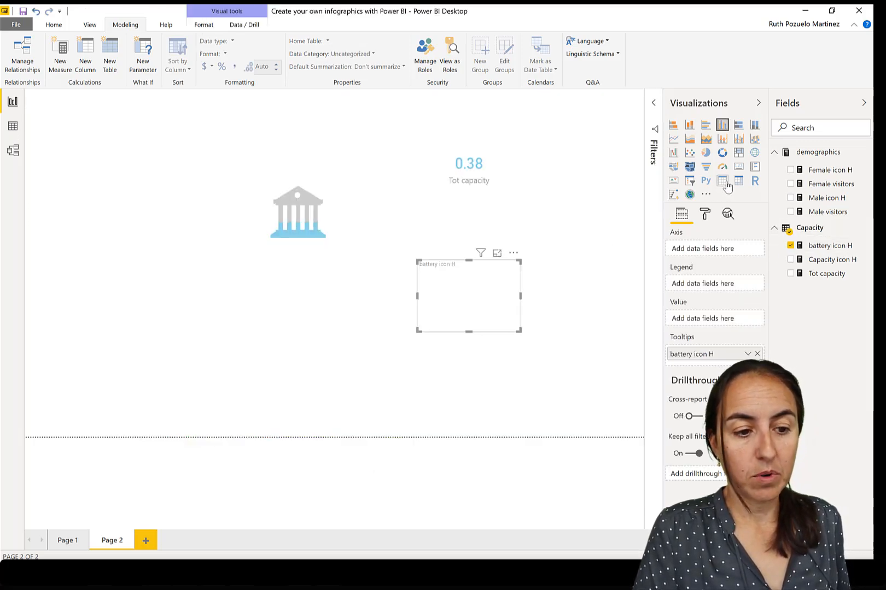
{"action": "left_click", "coordinate": [722, 180]}
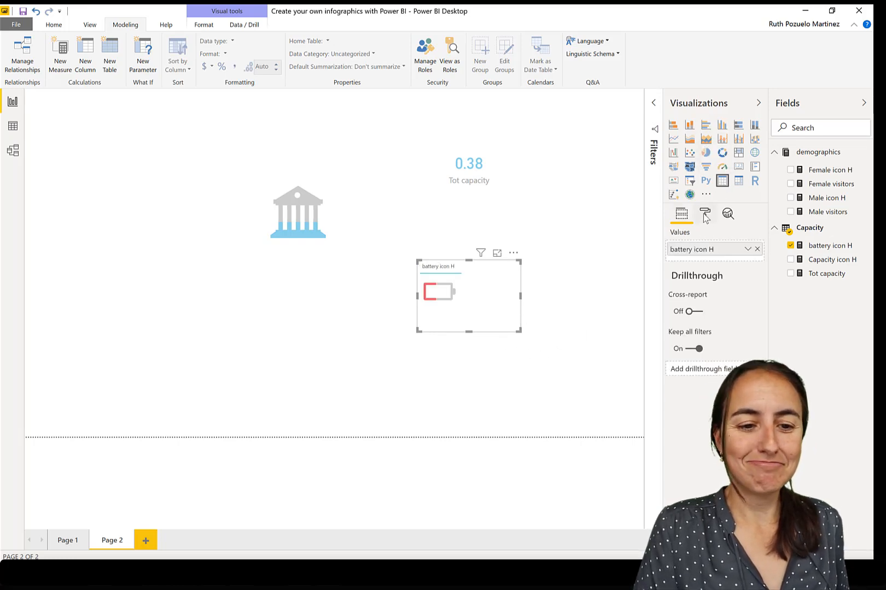
{"action": "left_click", "coordinate": [705, 214]}
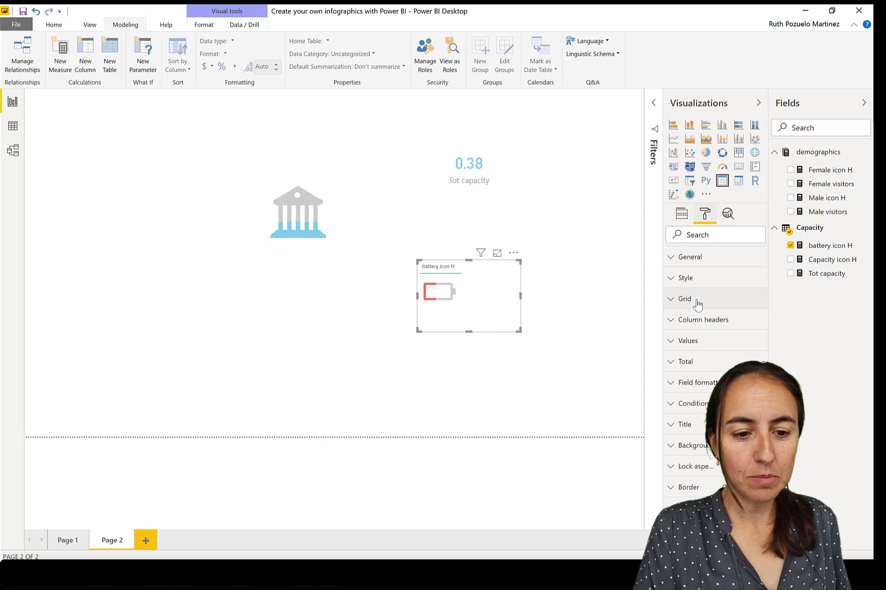
{"action": "left_click", "coordinate": [683, 299]}
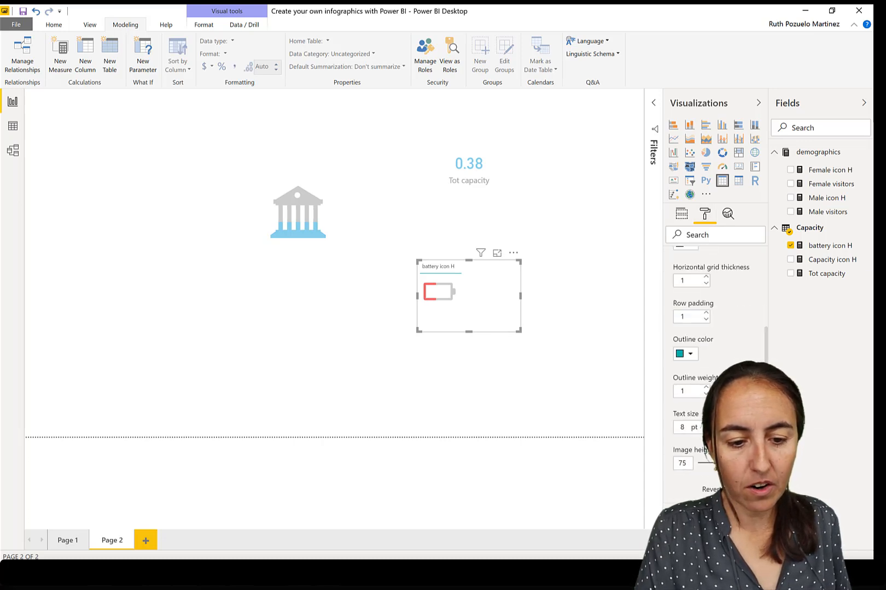
{"action": "type", "text": "150"}
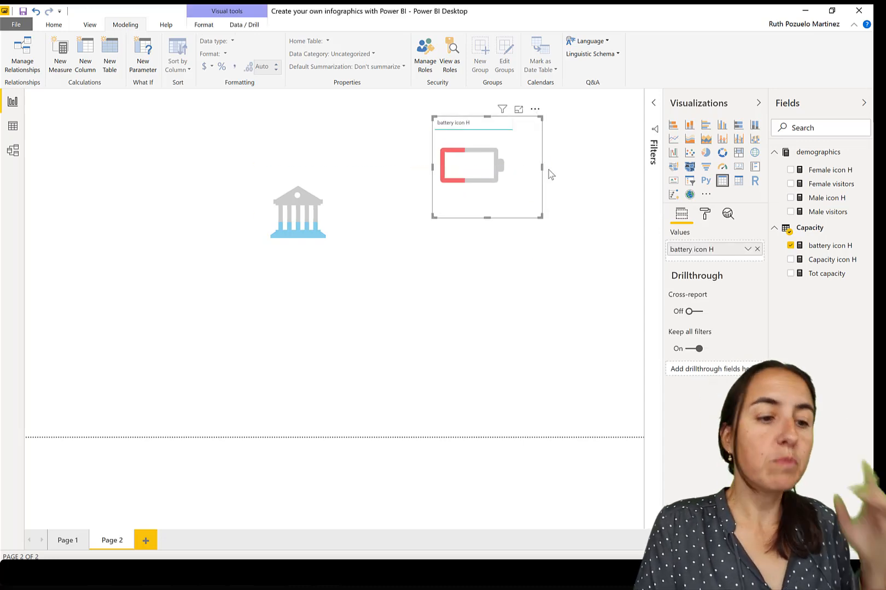
- Hide the battery table's header and send it backward behind the capacity card
{"action": "left_click", "coordinate": [704, 214]}
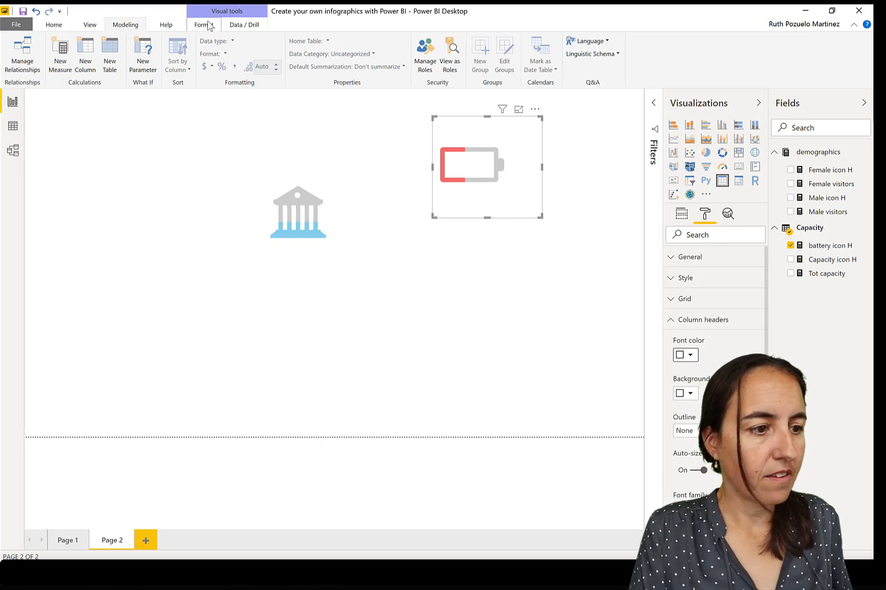
{"action": "left_click", "coordinate": [202, 24]}
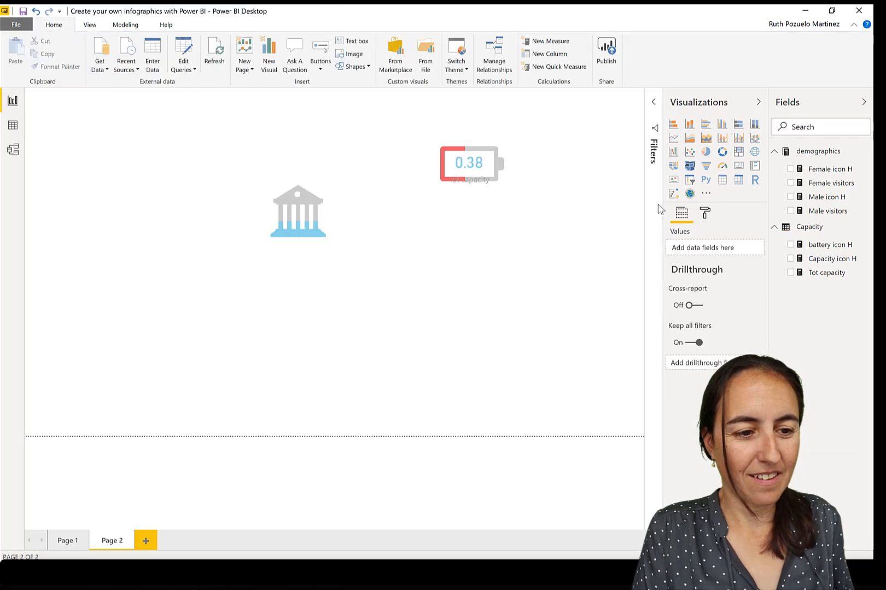
- Turn off the capacity card's Tot capacity category label and open its data label colour
{"action": "left_click", "coordinate": [475, 182]}
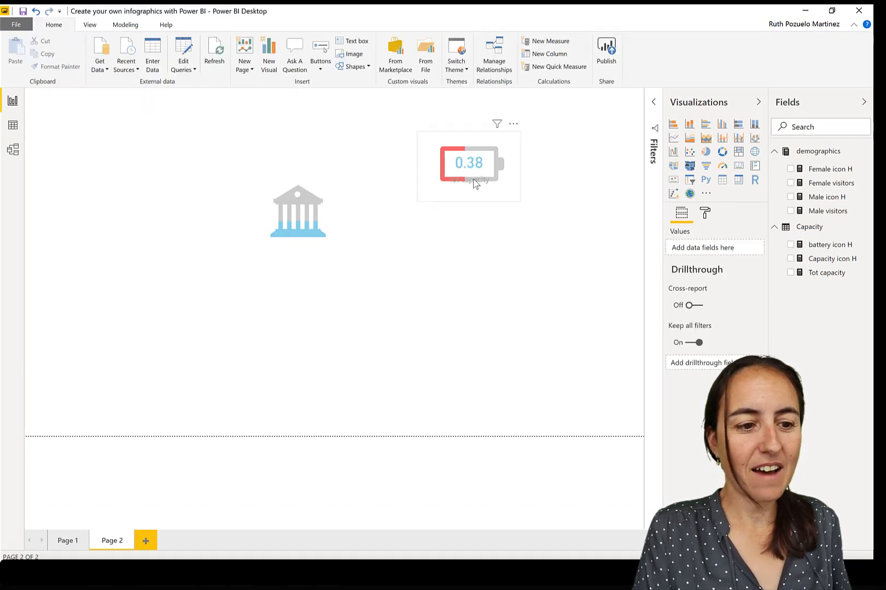
{"action": "left_click", "coordinate": [474, 181]}
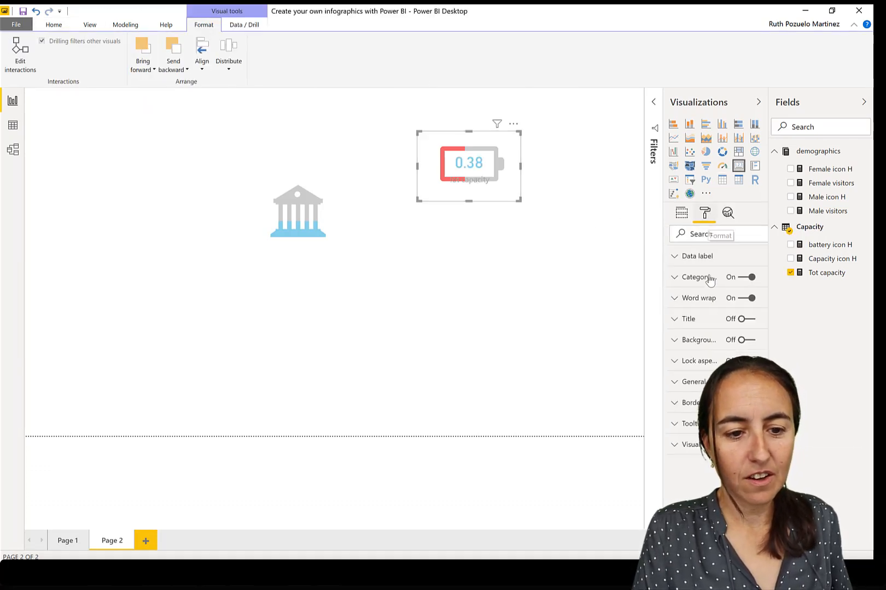
{"action": "left_click", "coordinate": [748, 277]}
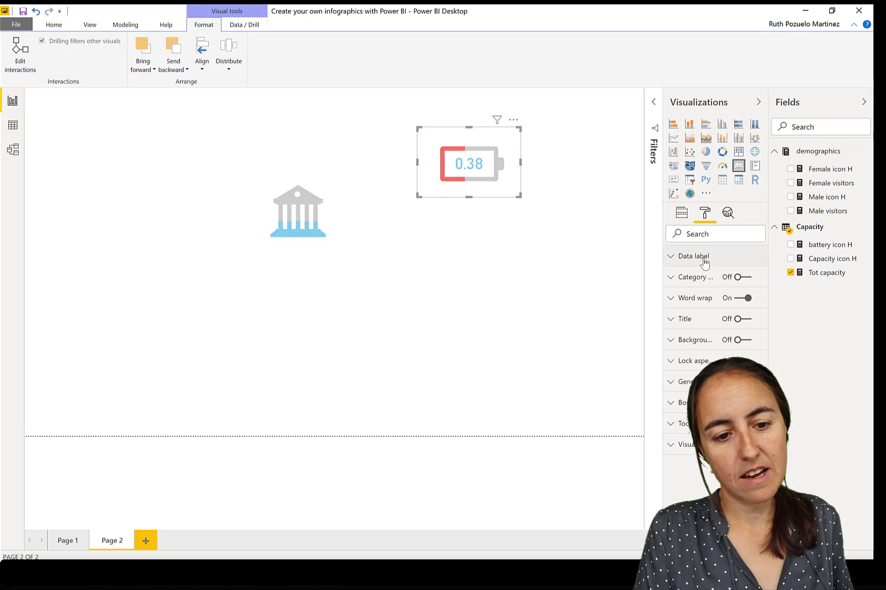
{"action": "left_click", "coordinate": [671, 257]}
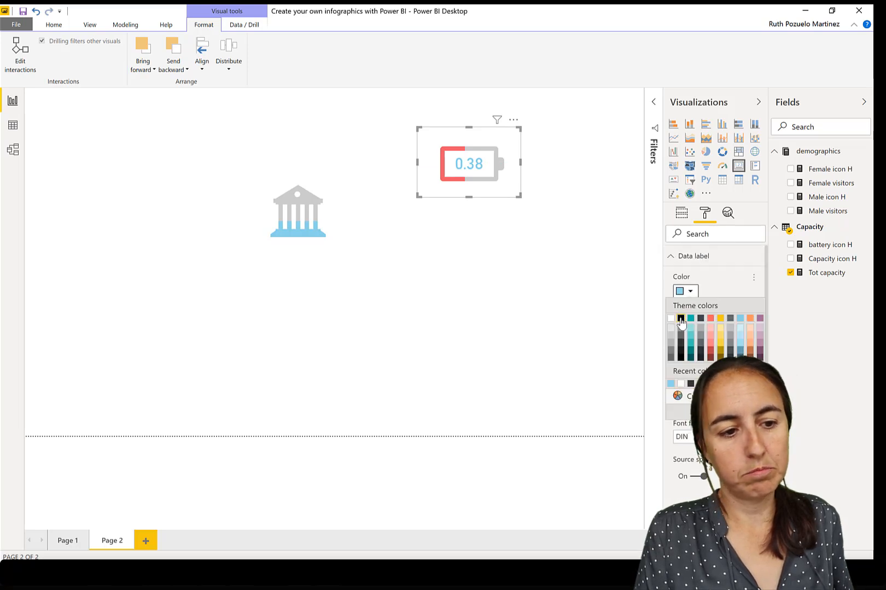